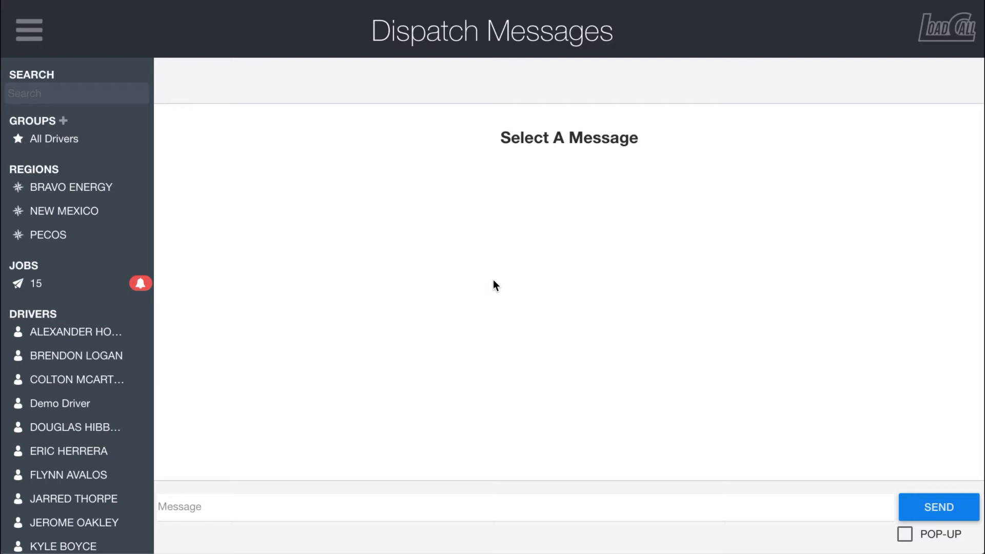
mouse_move(420, 127)
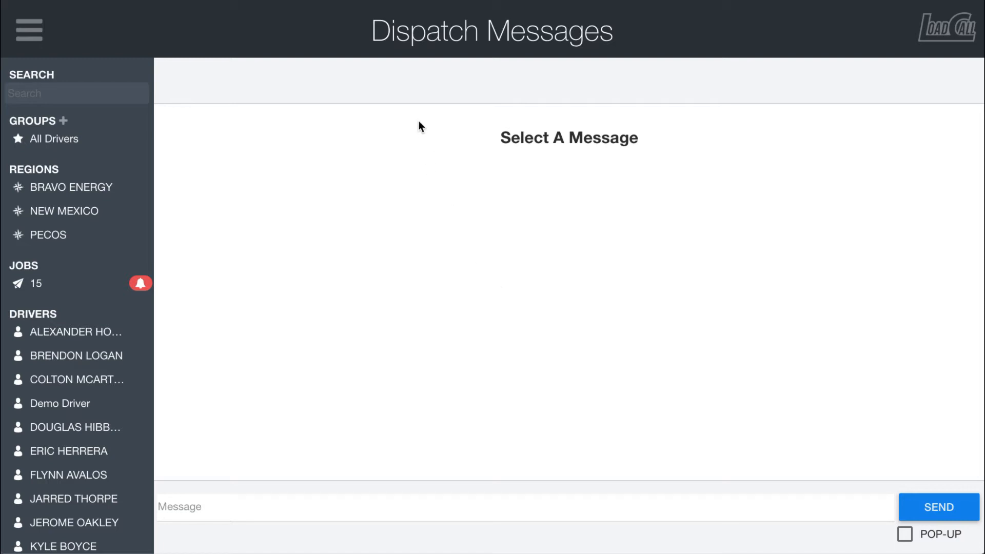
mouse_move(415, 80)
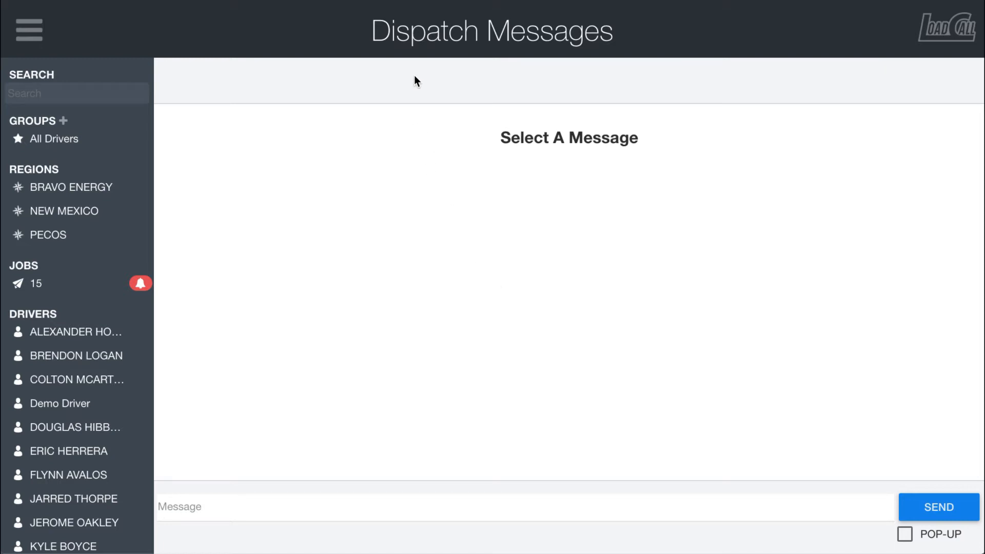
mouse_move(414, 34)
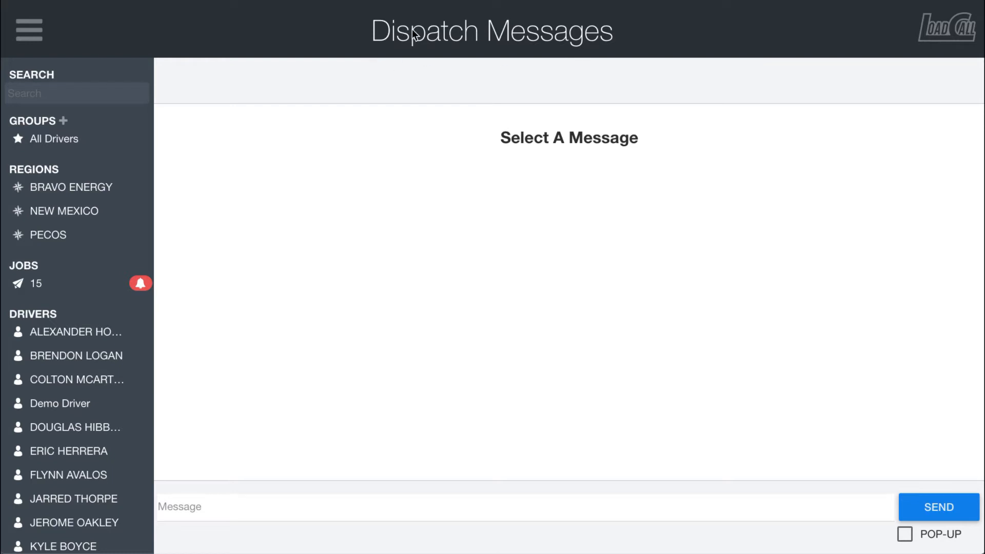
mouse_move(471, 146)
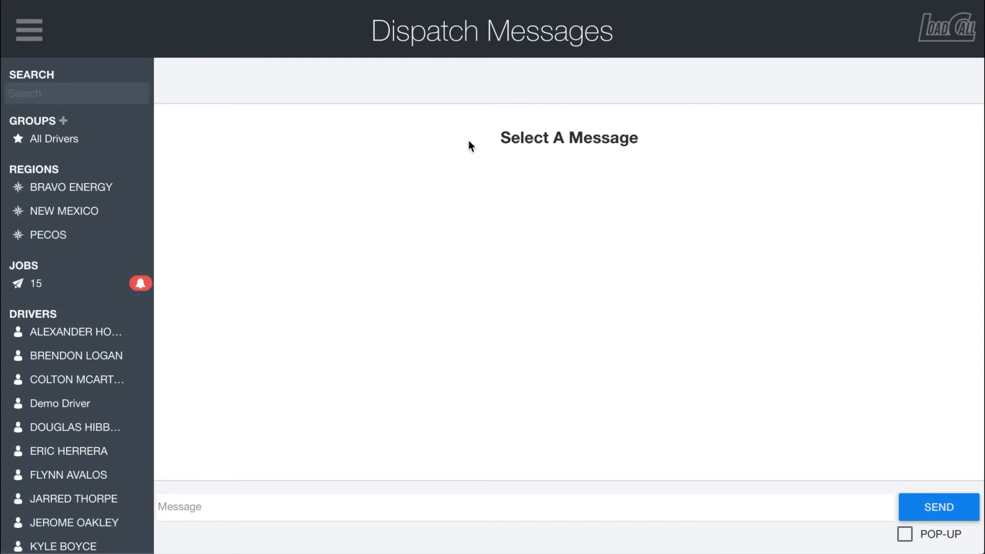
Open LoadCall's navigation menu to show the Dispatch section with Messages.
left_click(26, 28)
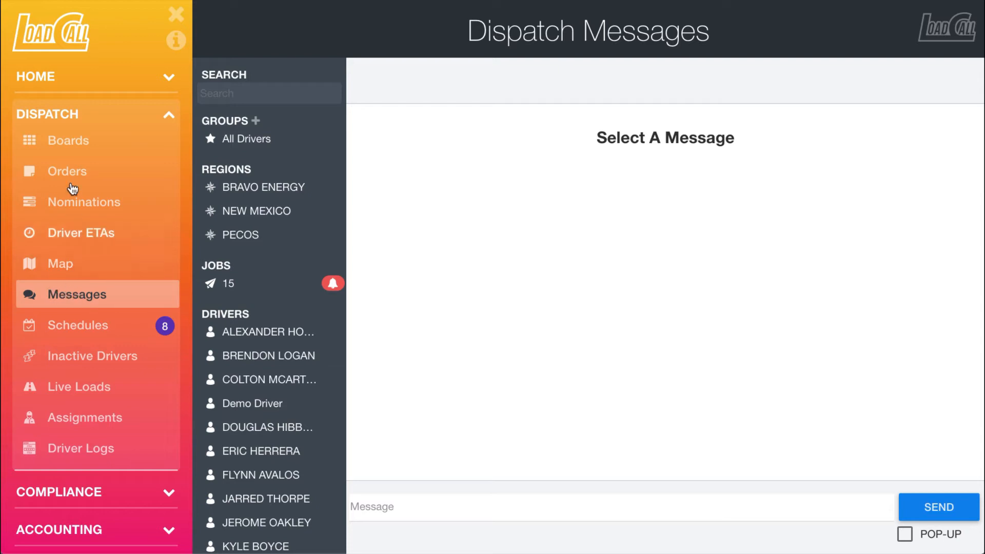
mouse_move(63, 491)
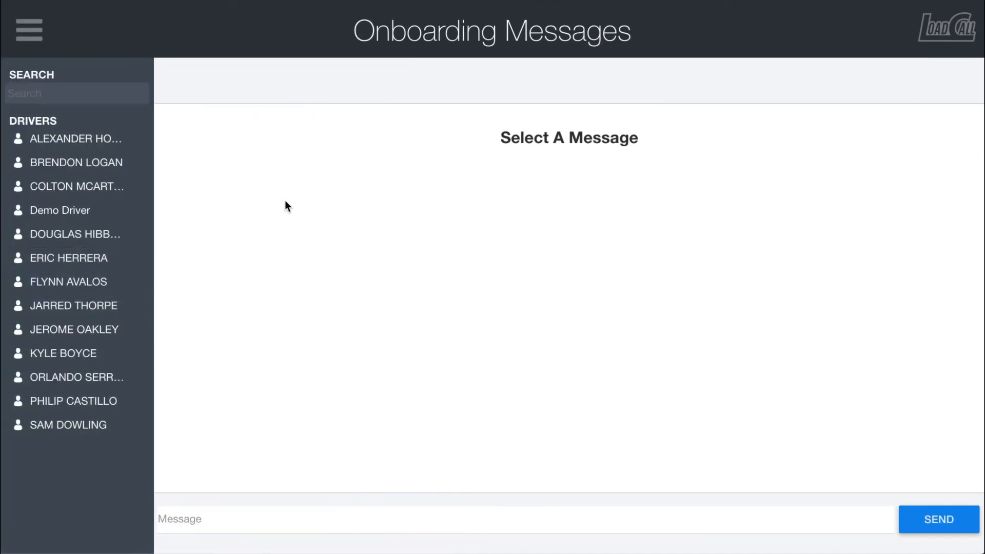
mouse_move(487, 81)
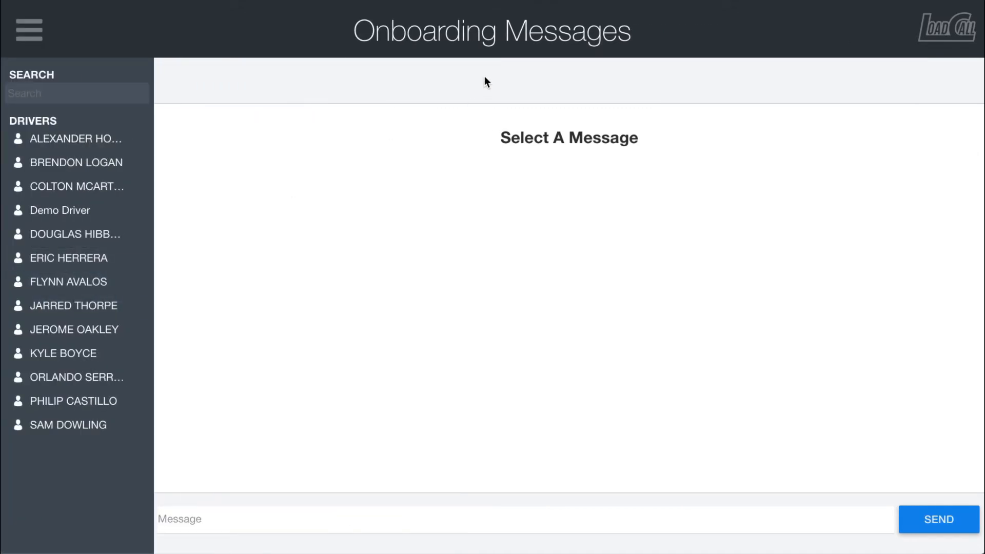
mouse_move(400, 74)
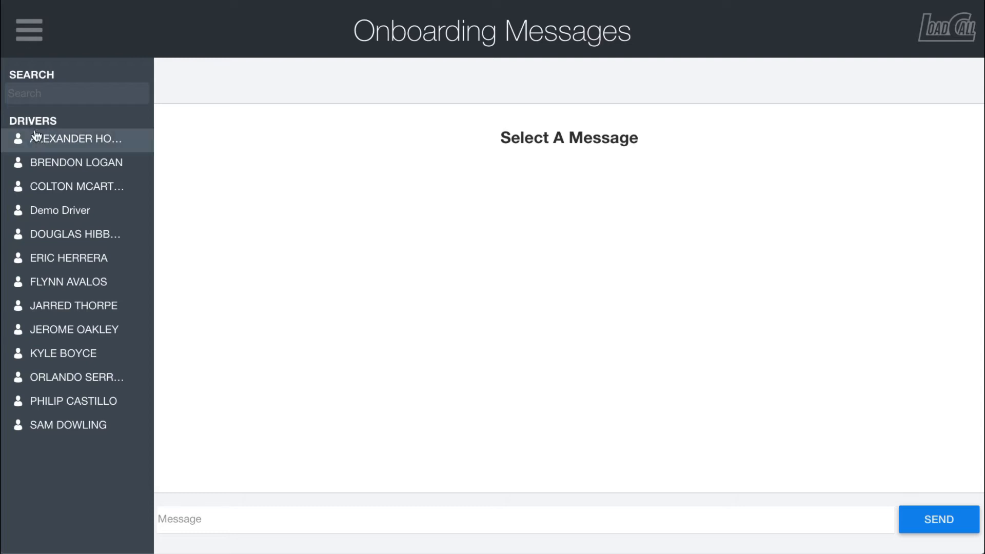
mouse_move(28, 30)
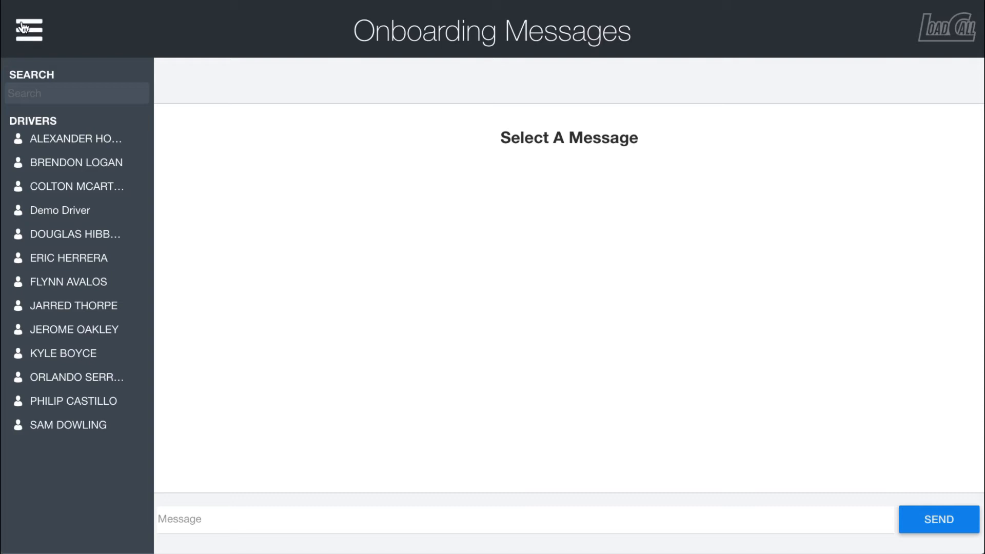
Return to Dispatch Messages, search 'doug' then 'bravo', and clear the search.
left_click(26, 29)
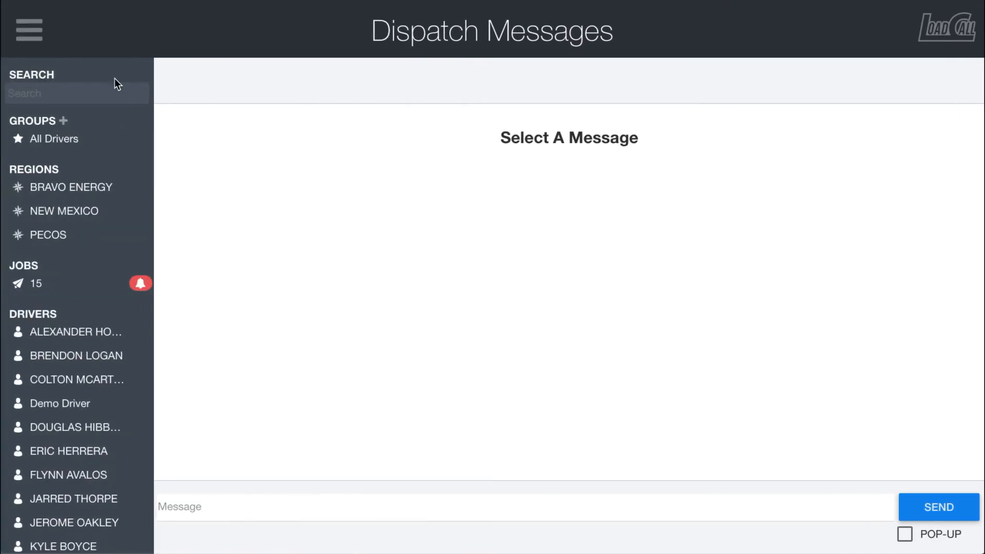
mouse_move(87, 160)
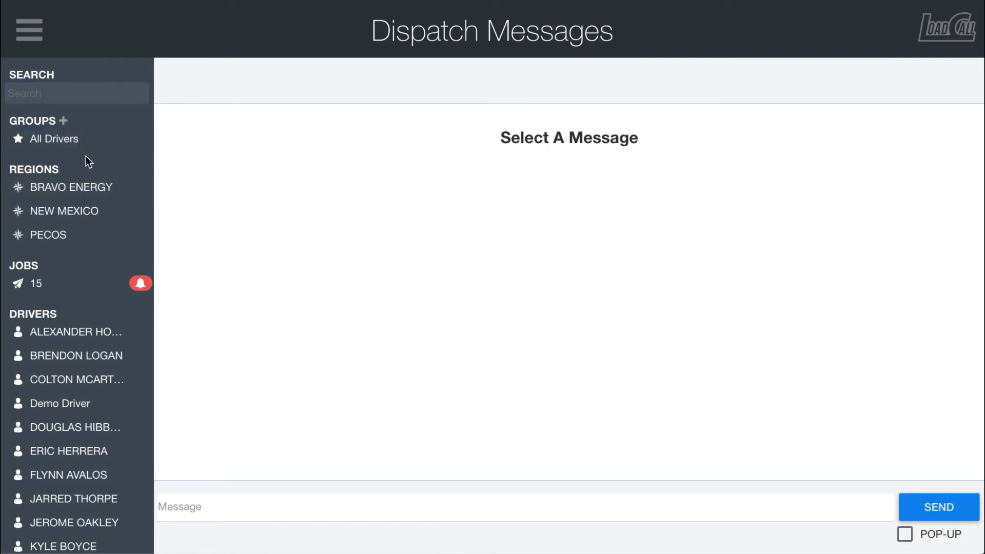
mouse_move(67, 93)
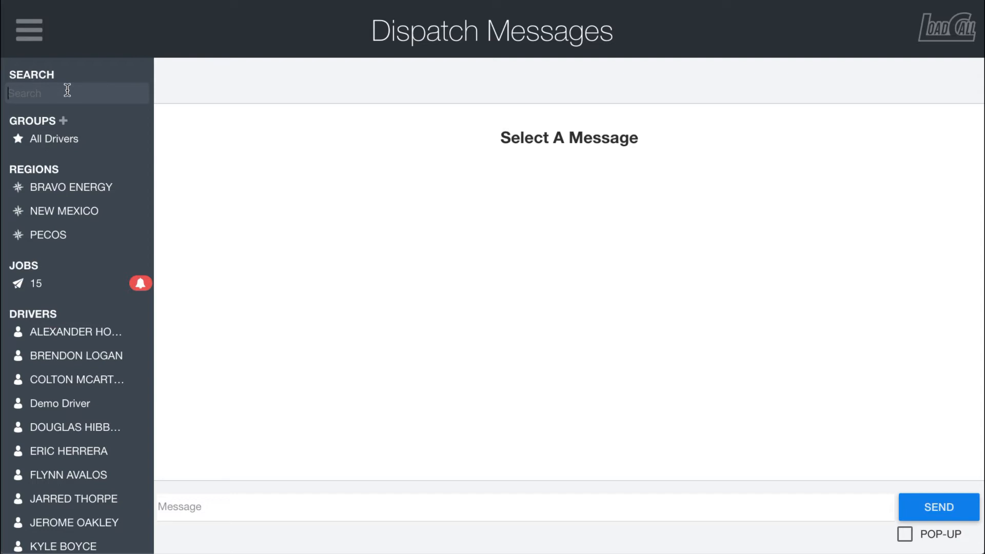
type("doug")
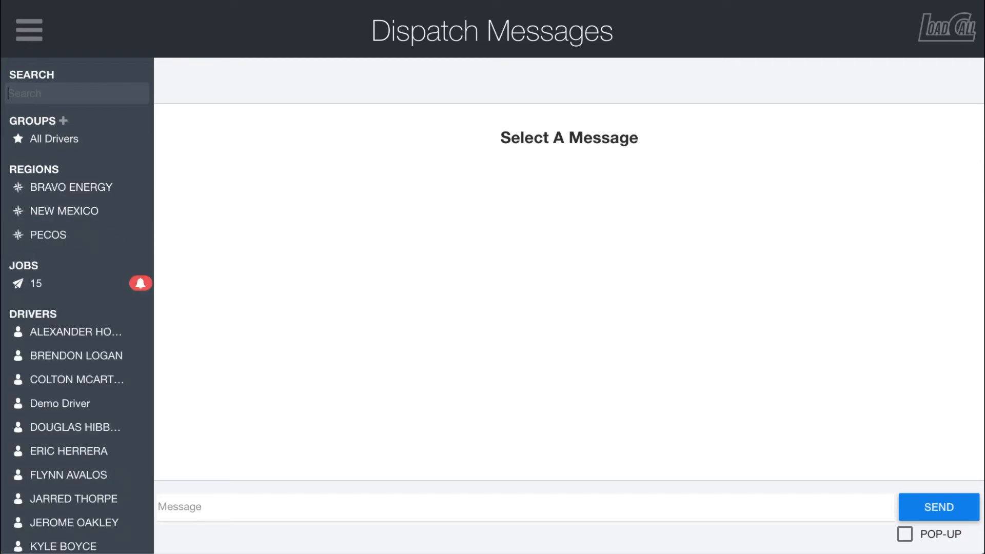
type("bravo")
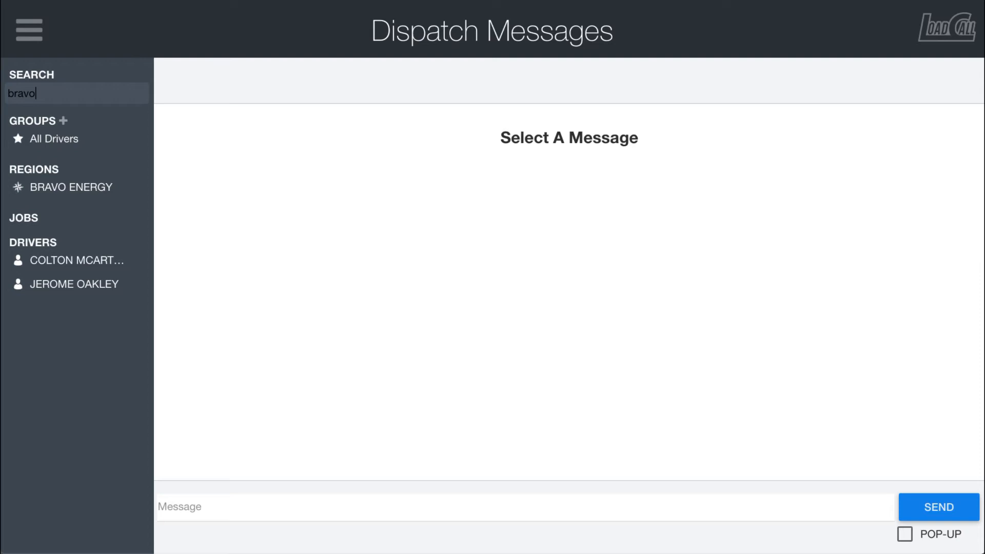
mouse_move(53, 176)
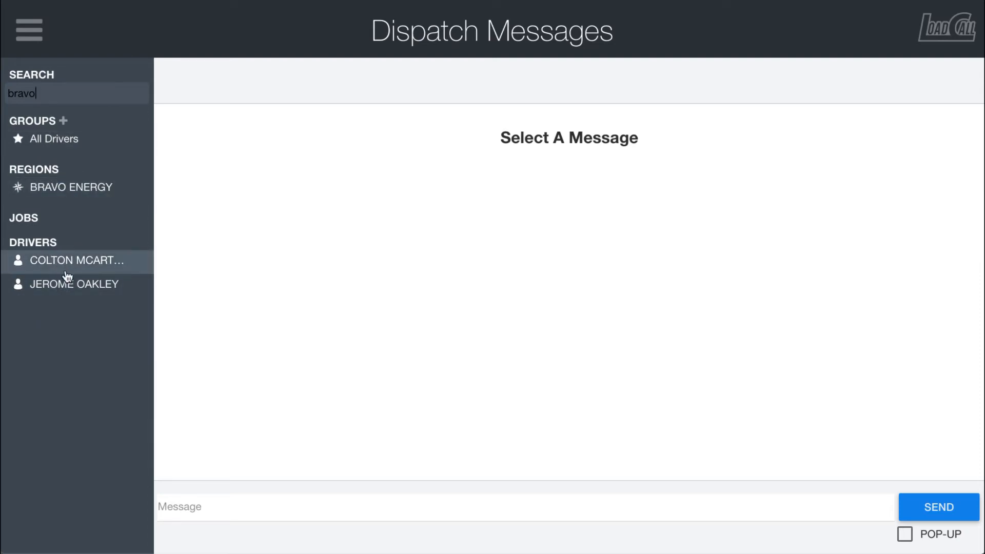
double_click(20, 92)
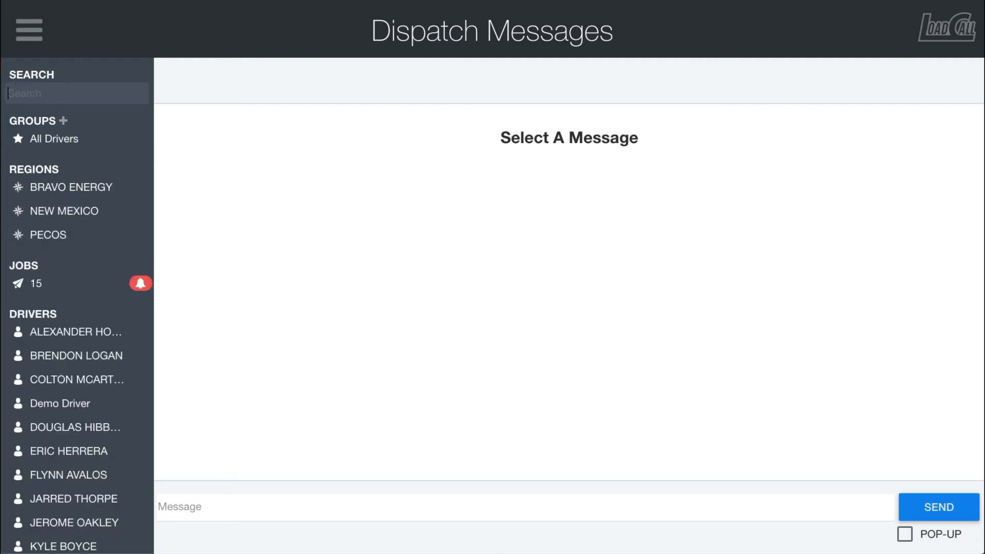
mouse_move(19, 123)
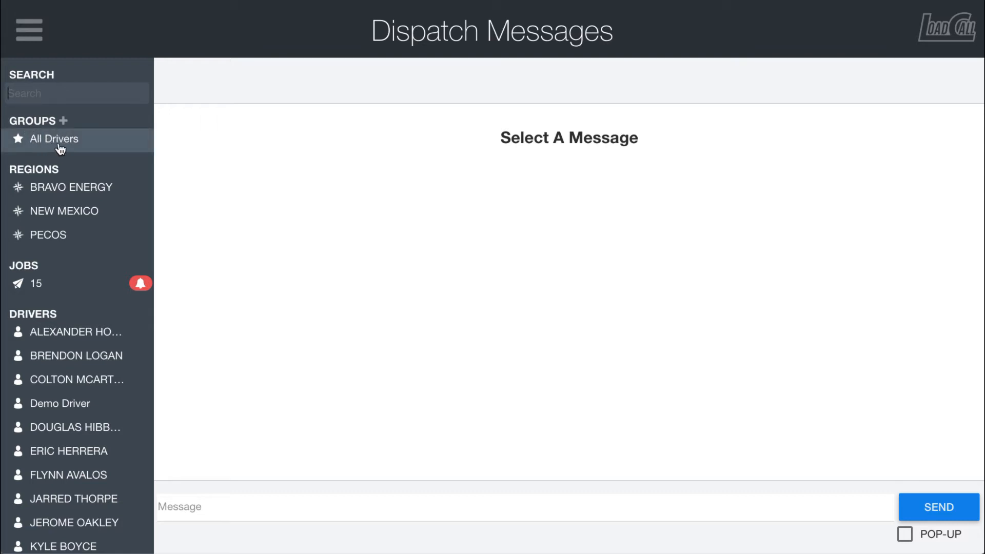
left_click(54, 139)
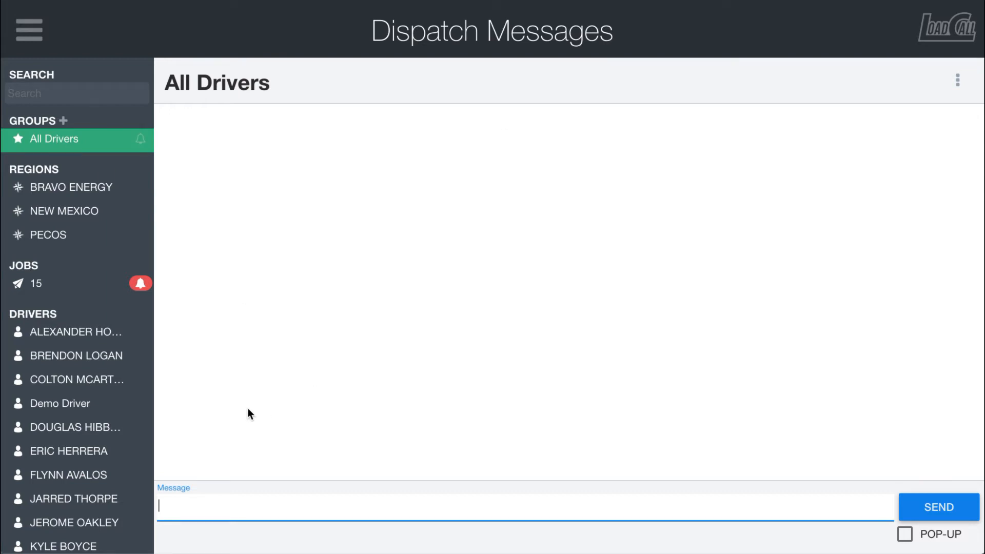
mouse_move(245, 275)
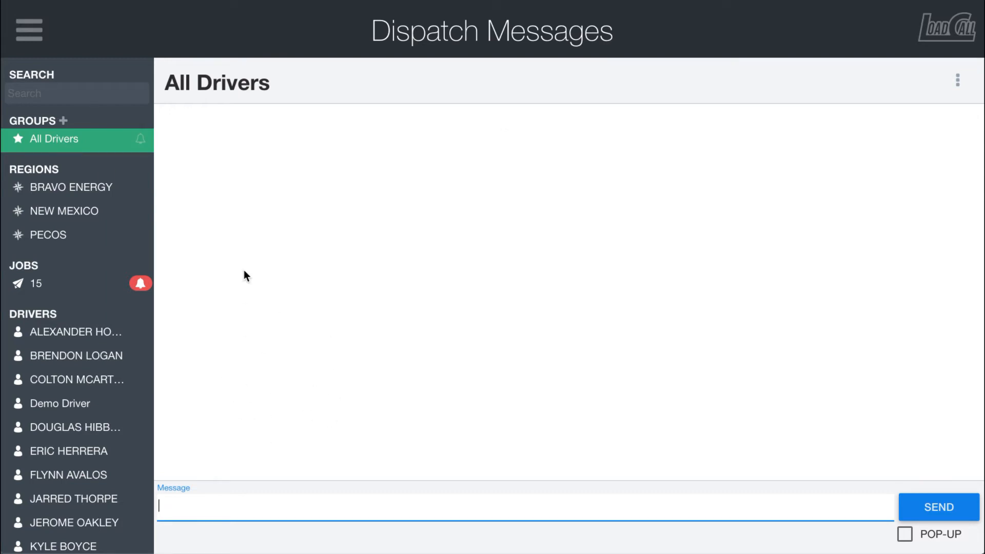
mouse_move(62, 126)
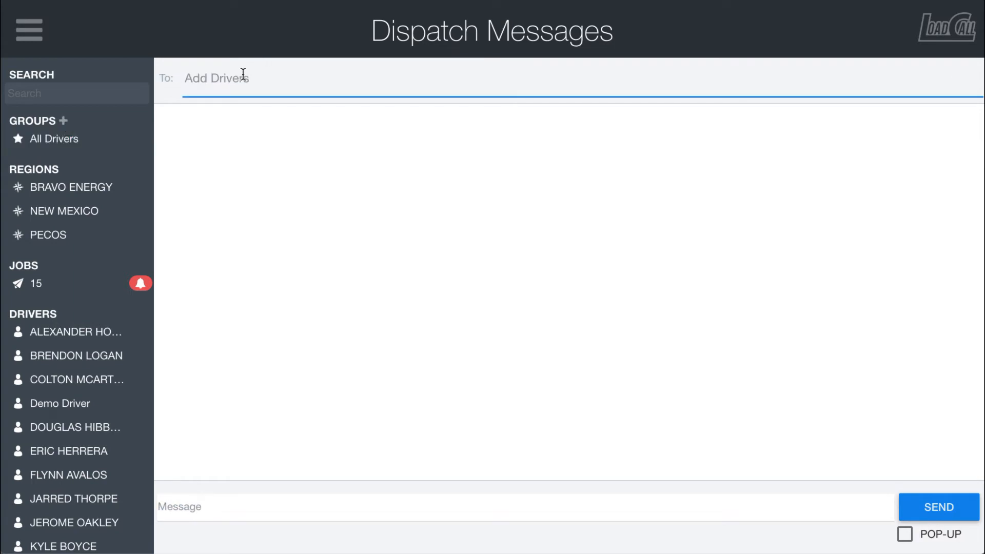
type("bre")
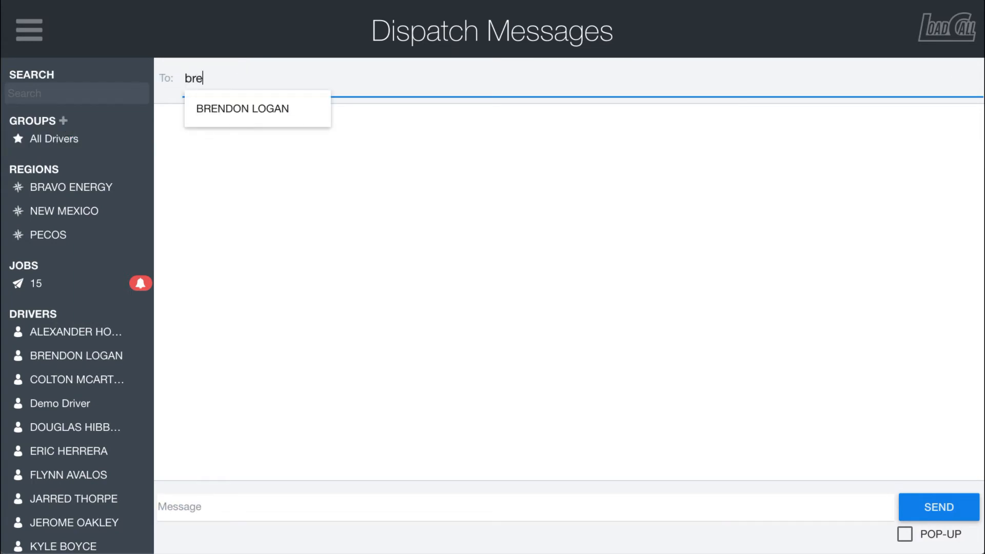
left_click(241, 108)
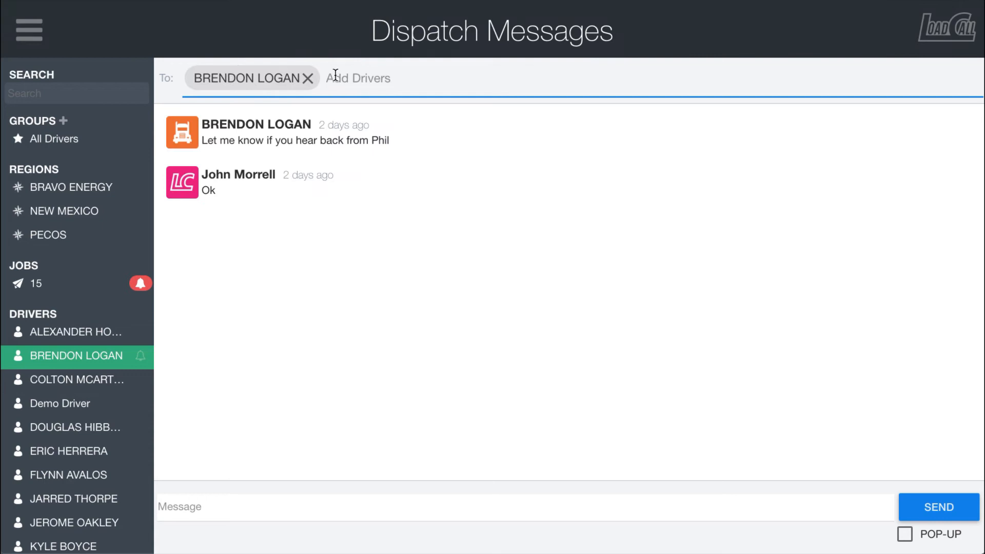
mouse_move(247, 180)
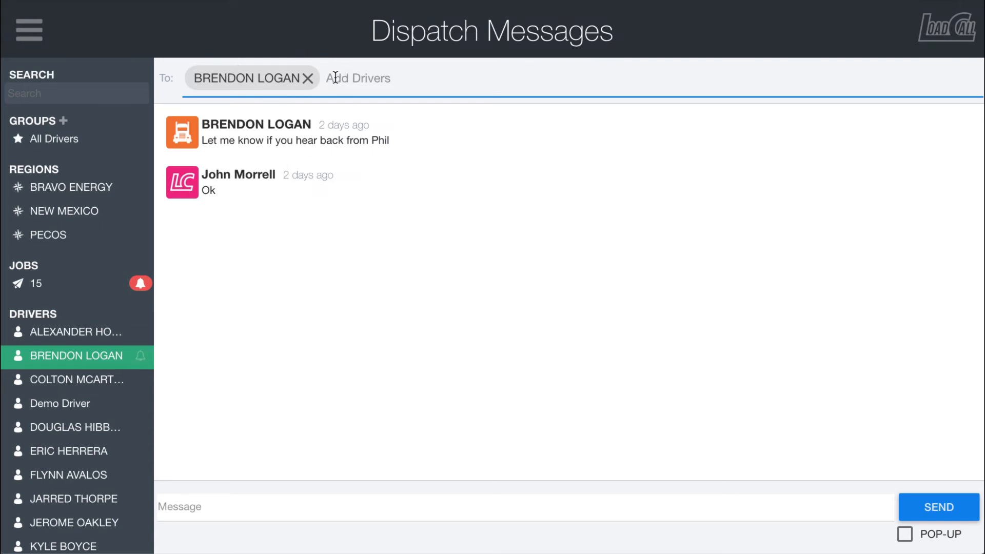
left_click(76, 427)
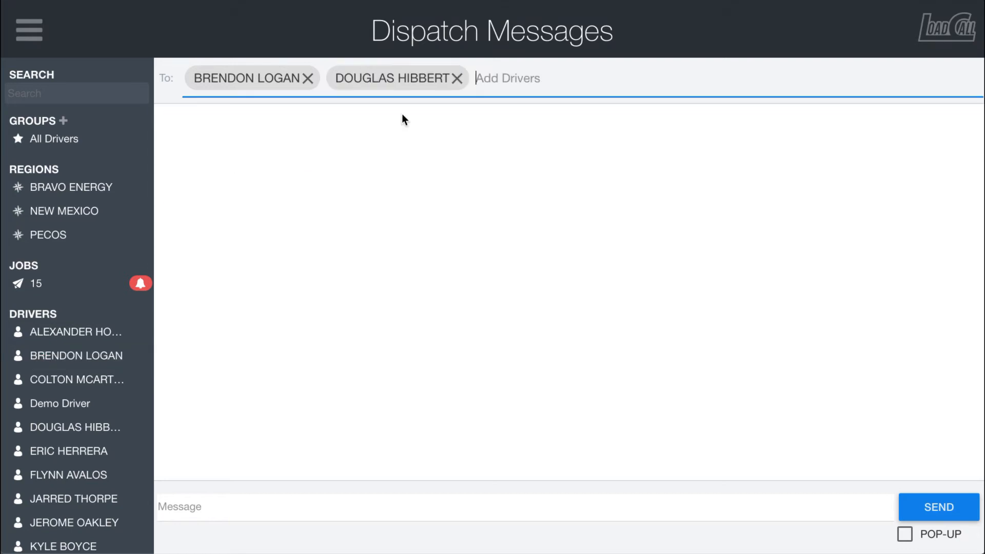
mouse_move(226, 483)
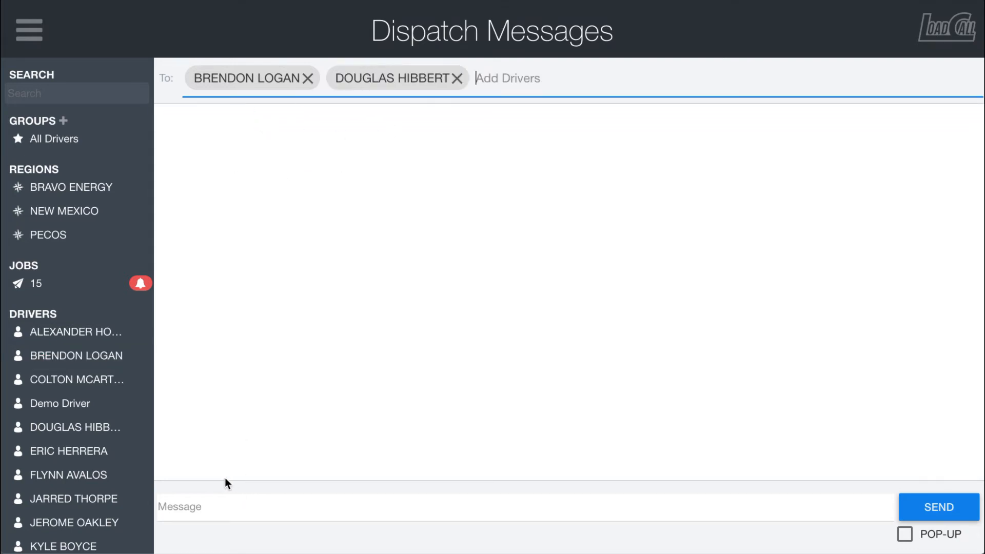
type("test")
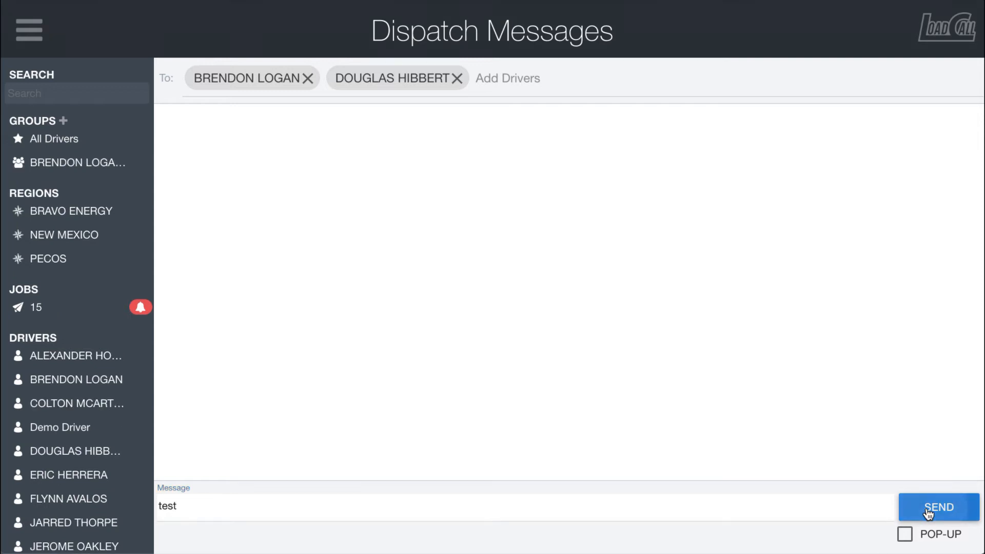
left_click(938, 507)
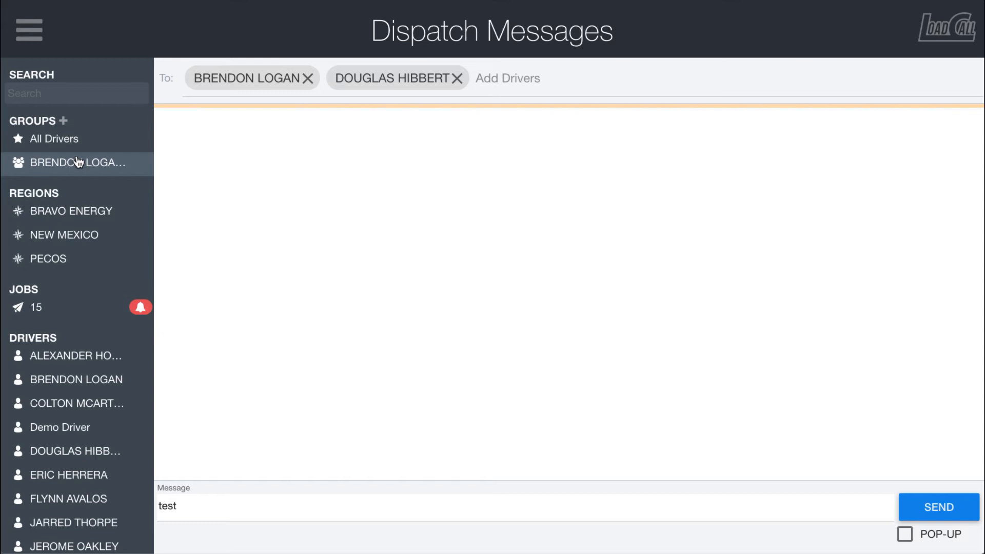
left_click(938, 506)
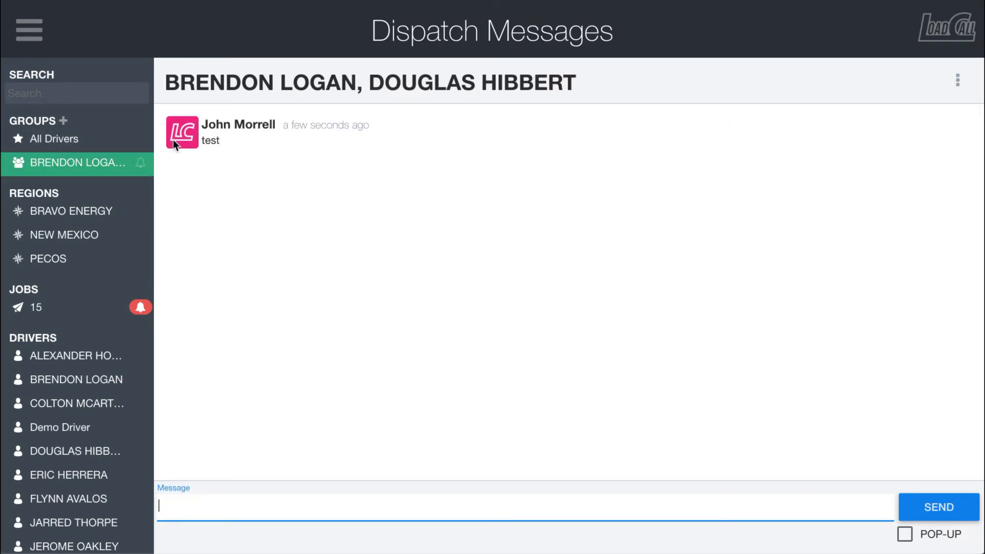
left_click(54, 139)
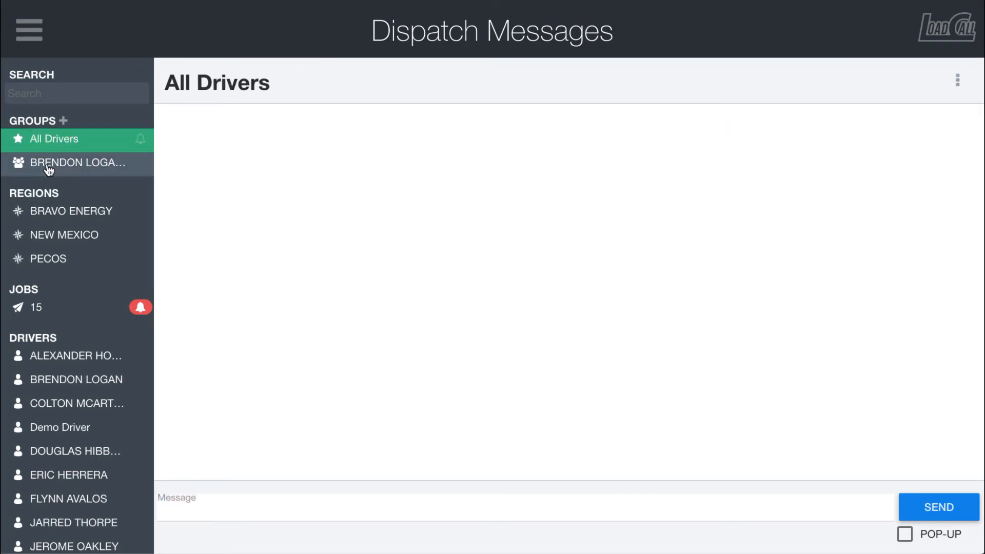
left_click(78, 163)
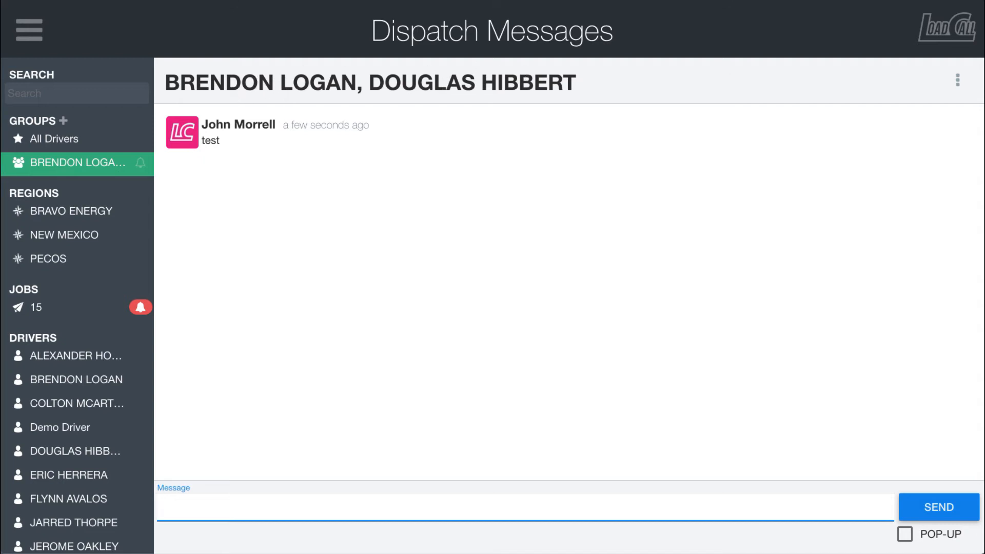
mouse_move(956, 80)
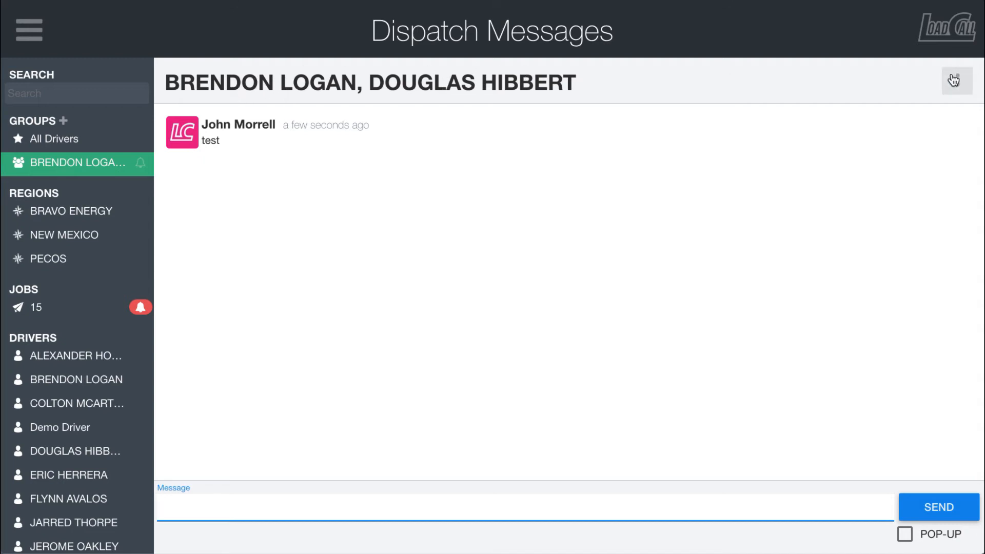
left_click(955, 80)
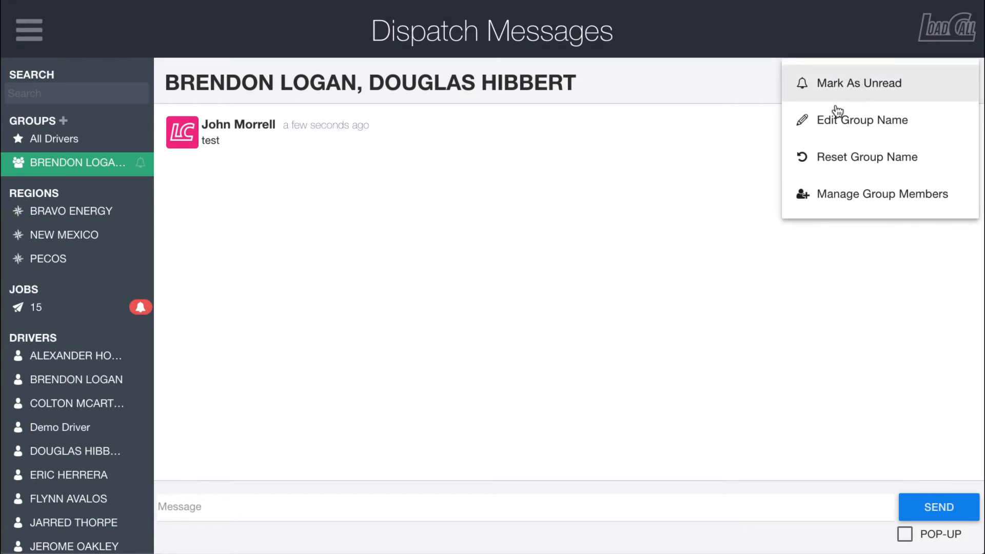
mouse_move(851, 192)
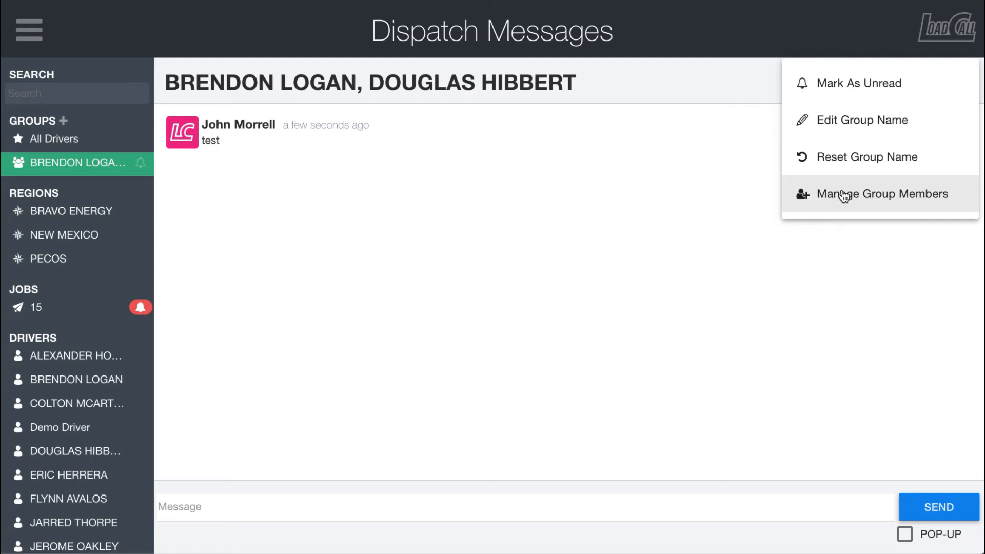
mouse_move(861, 120)
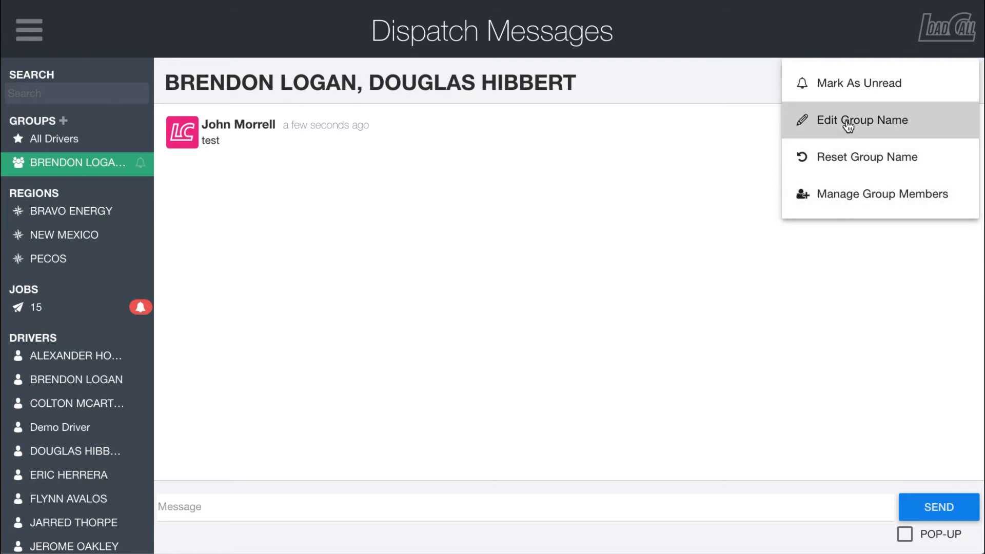
left_click(861, 120)
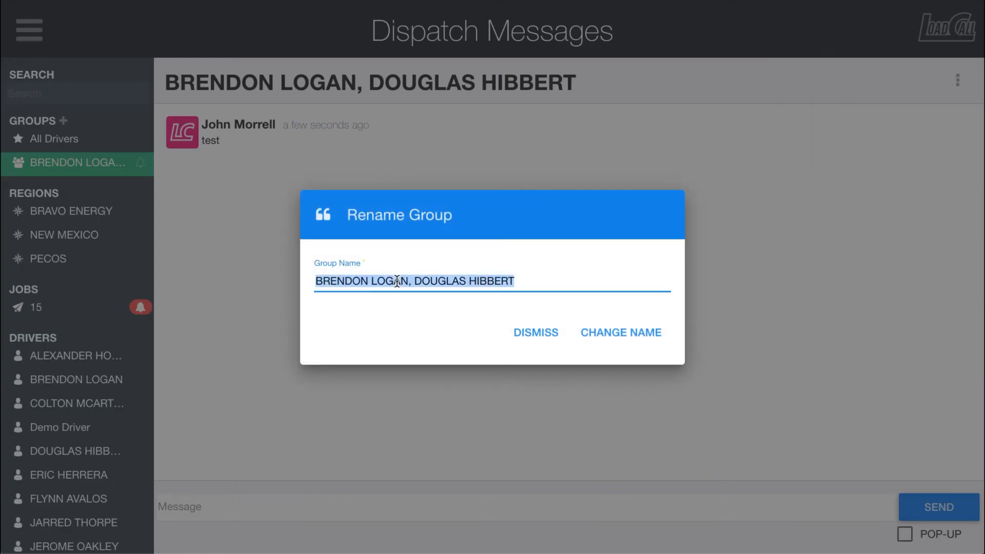
type("TEST")
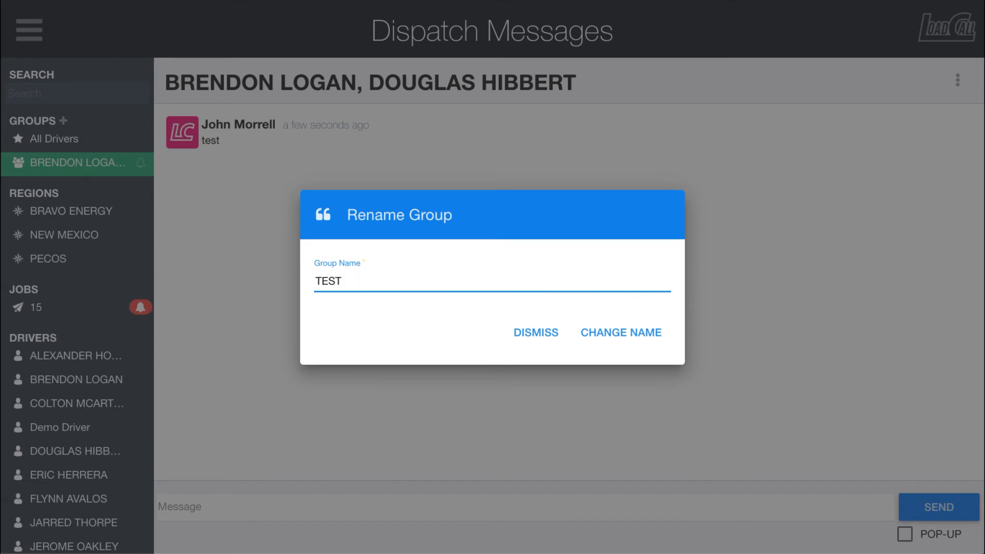
type("GROU")
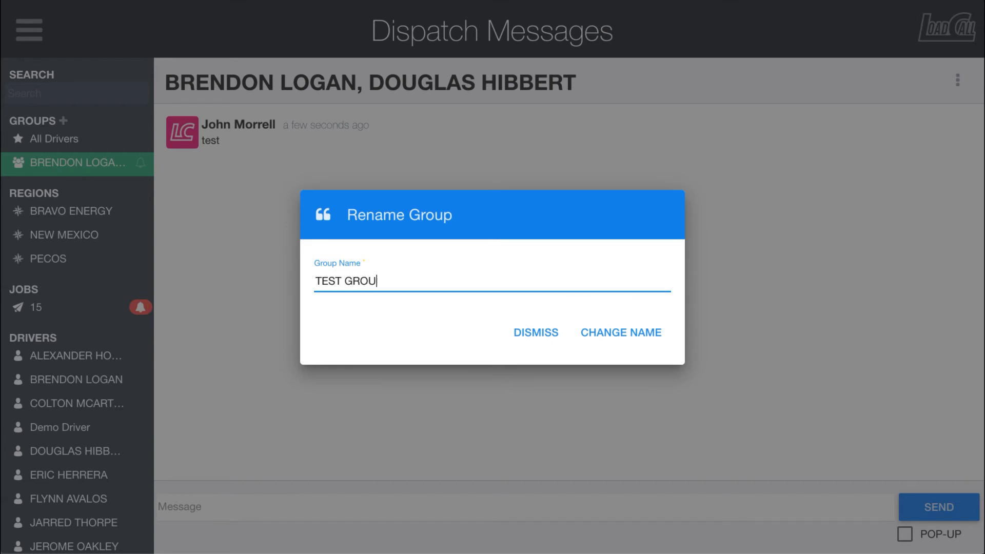
left_click(620, 332)
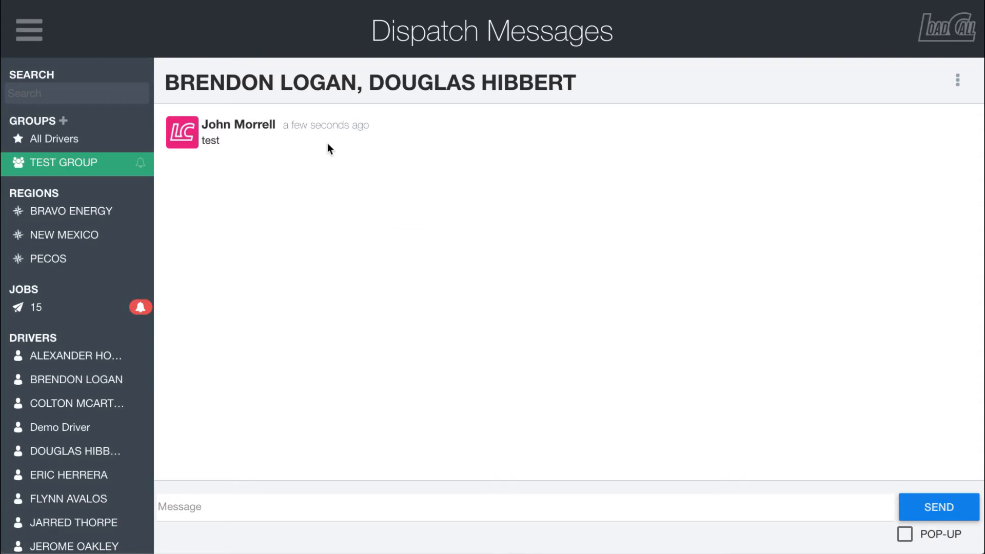
Reset the group's custom name via the options menu and confirm RESET NAME.
left_click(955, 81)
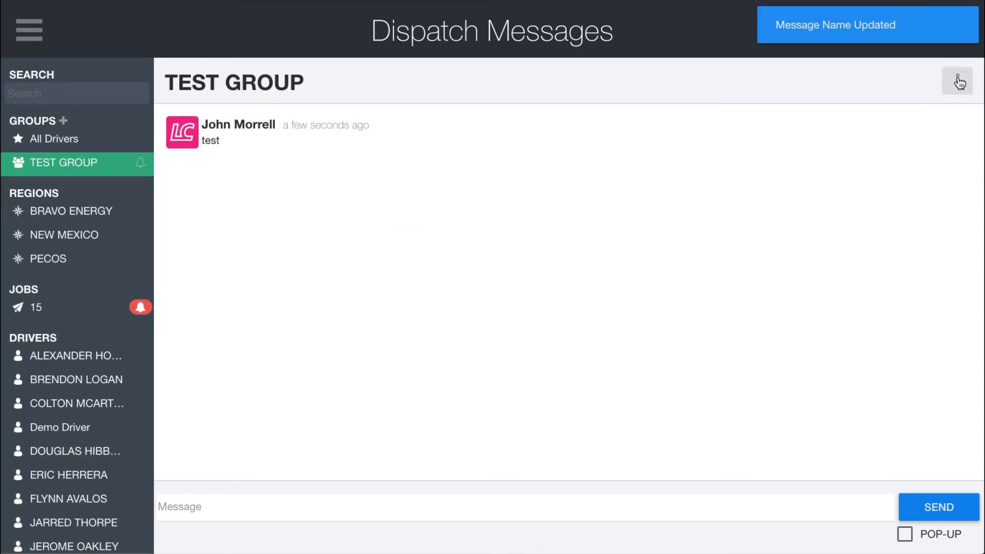
left_click(956, 82)
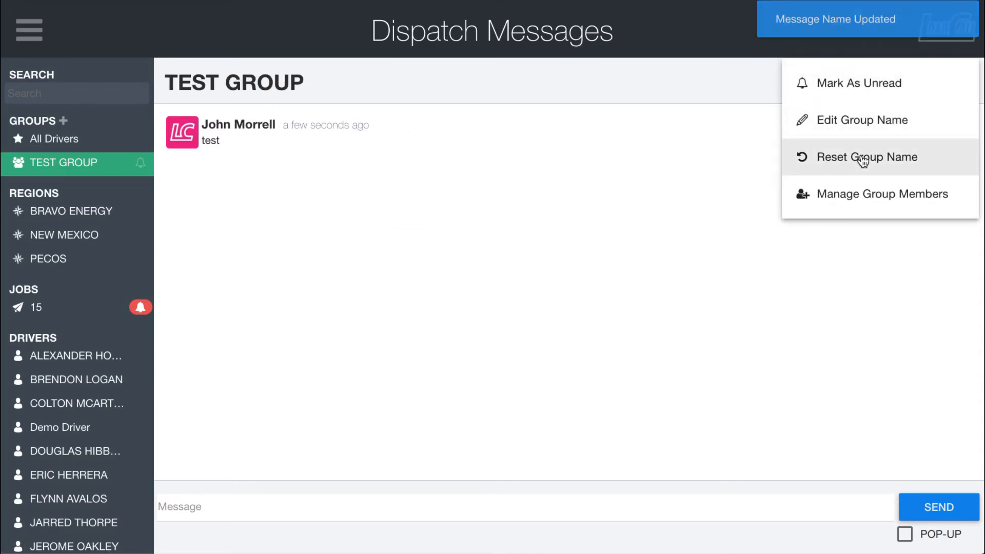
left_click(866, 157)
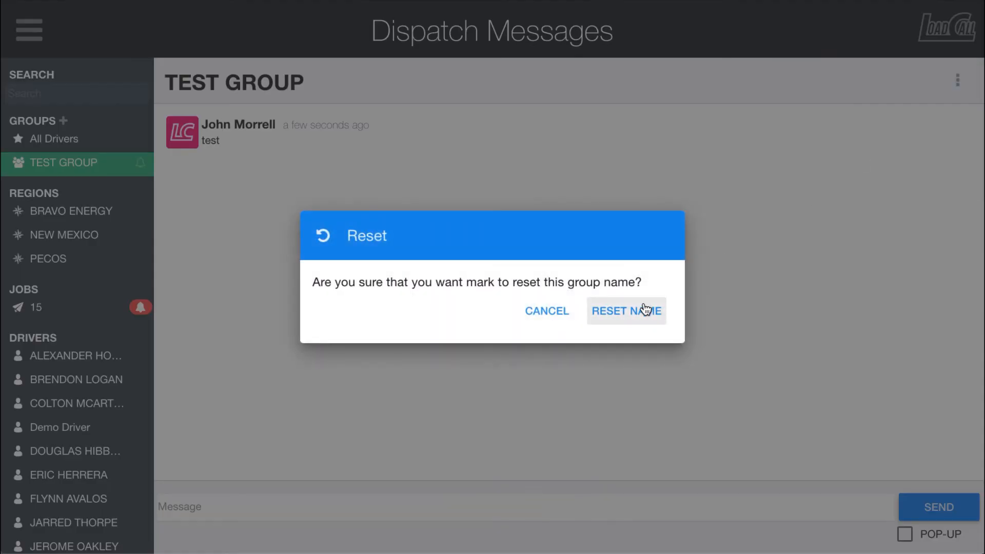
left_click(626, 310)
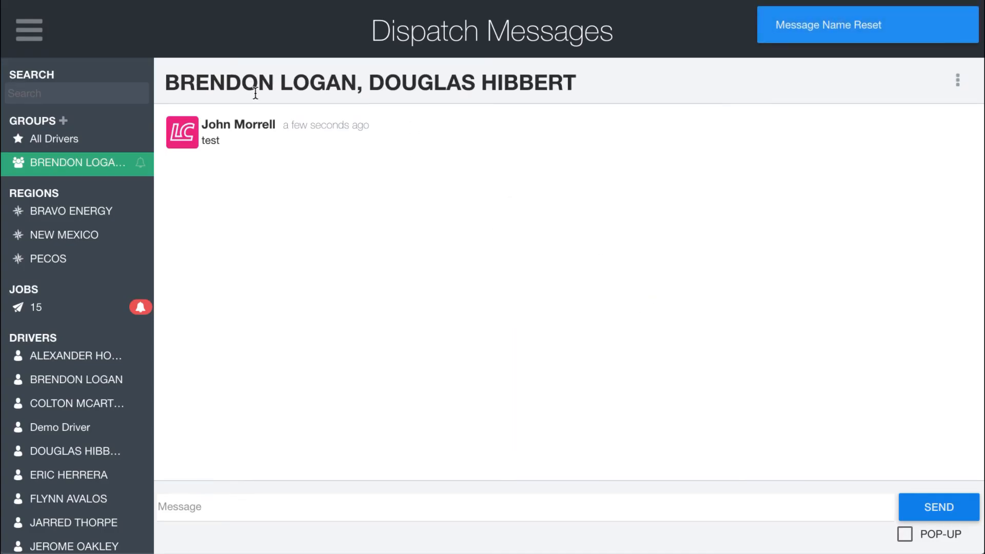
left_click(957, 80)
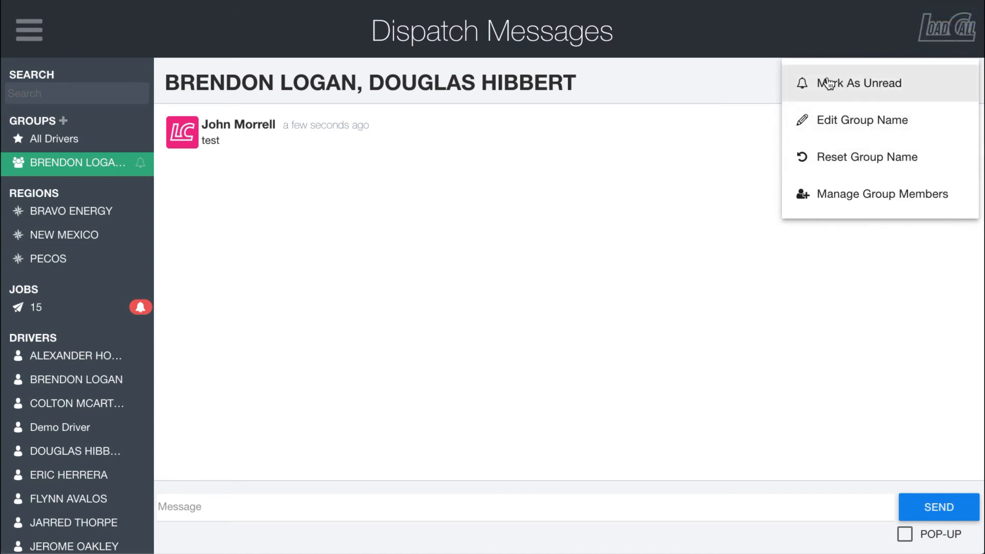
mouse_move(809, 92)
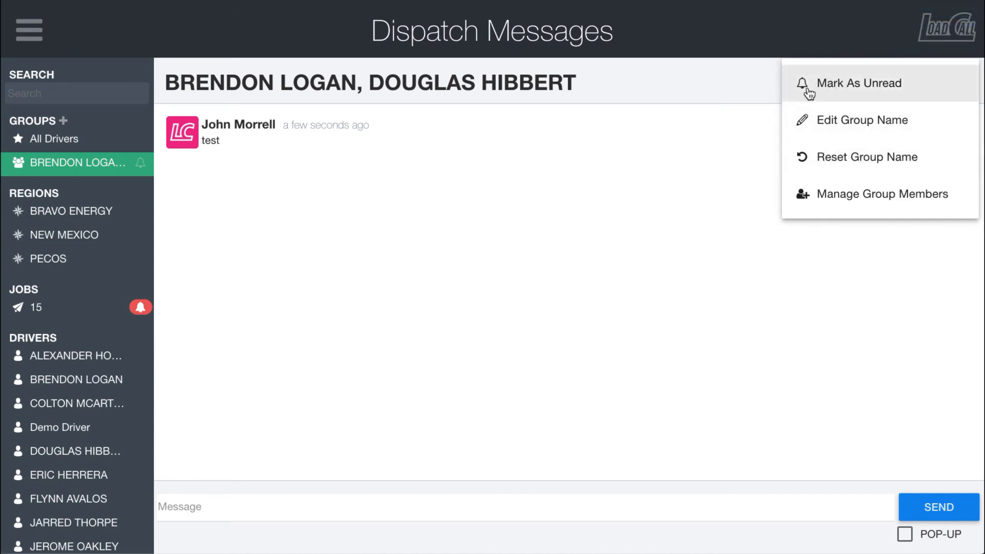
mouse_move(797, 98)
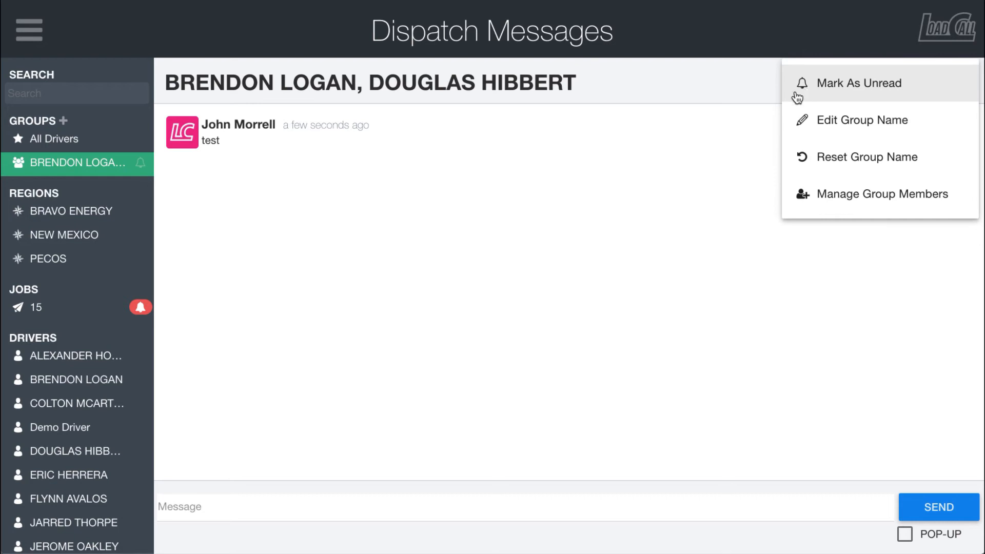
left_click(608, 313)
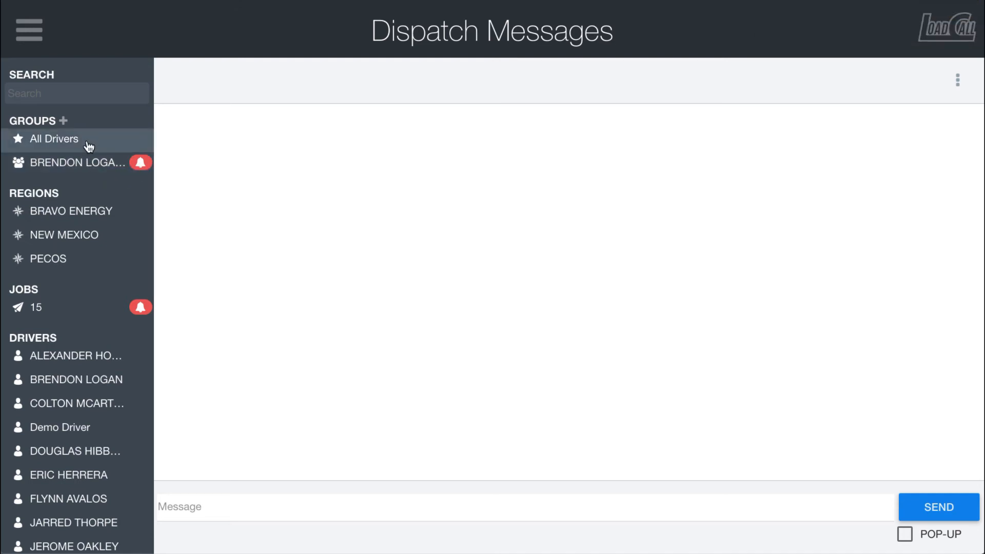
left_click(75, 163)
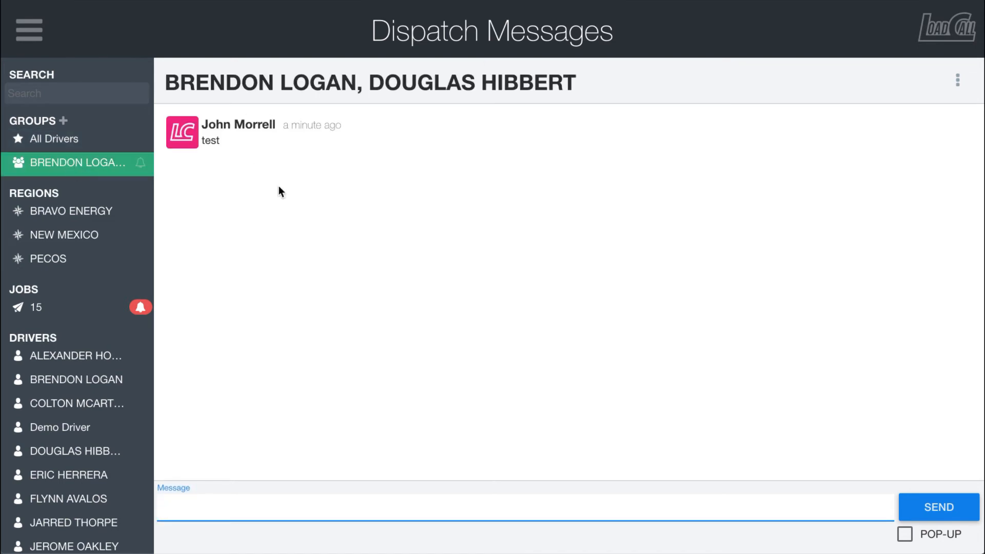
mouse_move(976, 87)
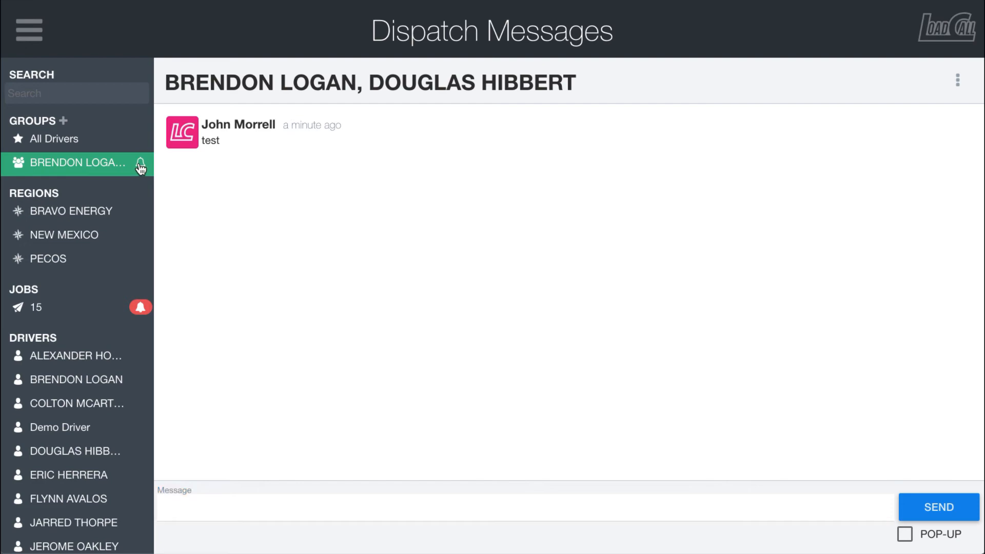
left_click(140, 165)
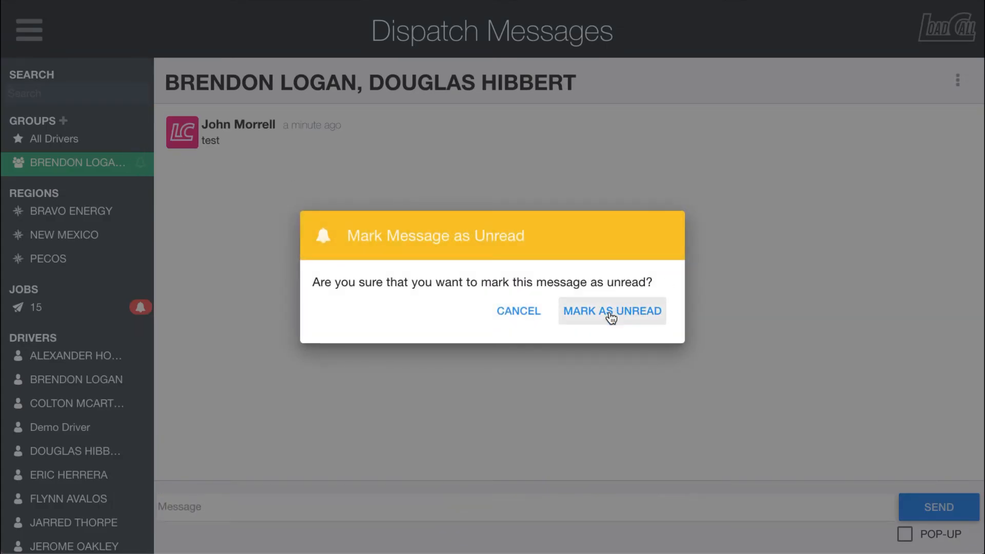
left_click(610, 310)
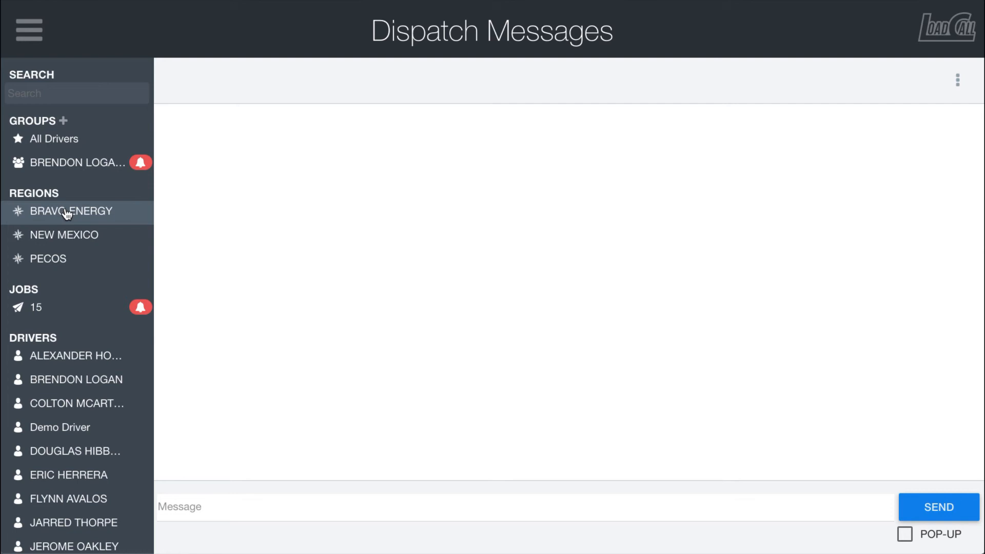
Open the Bravo Energy region, then the New Mexico Pecos region thread.
left_click(71, 211)
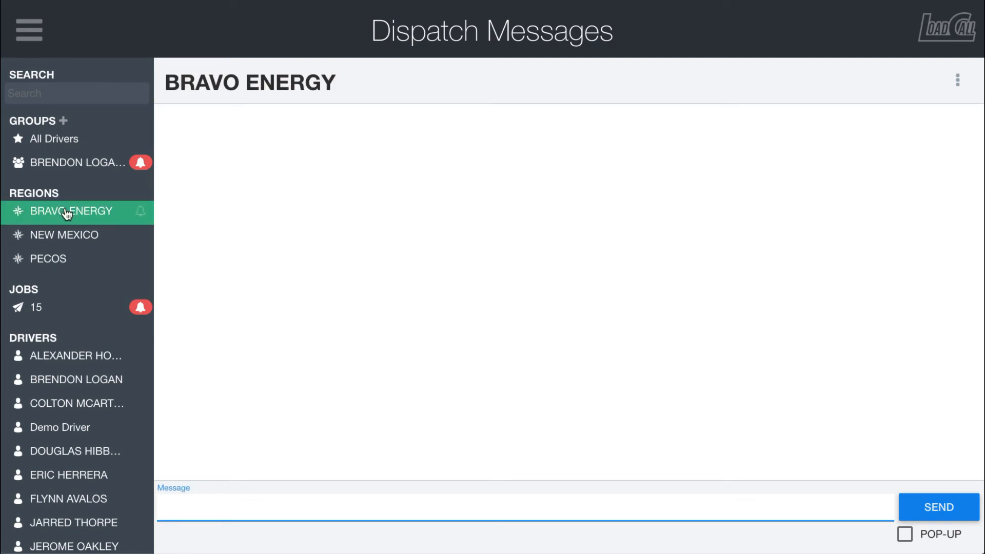
mouse_move(64, 235)
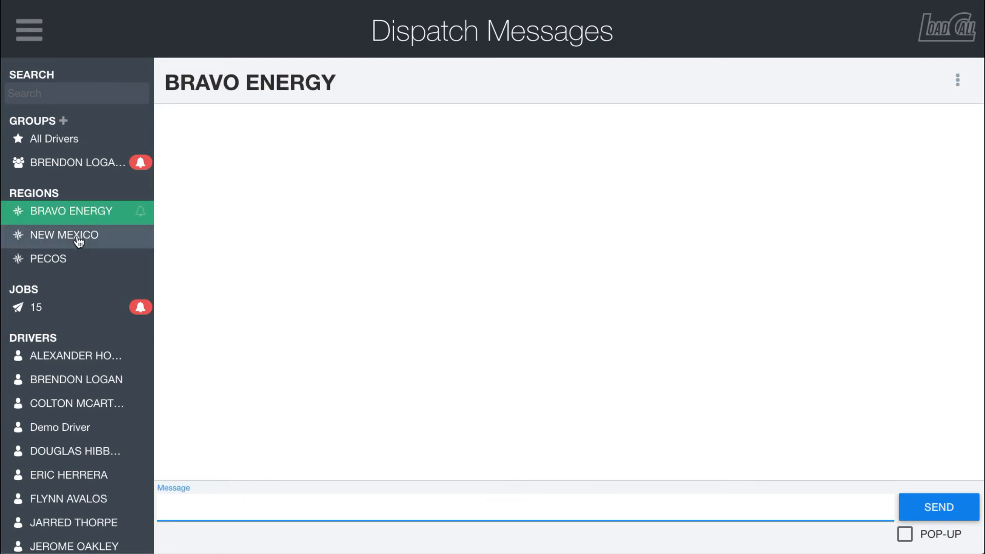
mouse_move(84, 216)
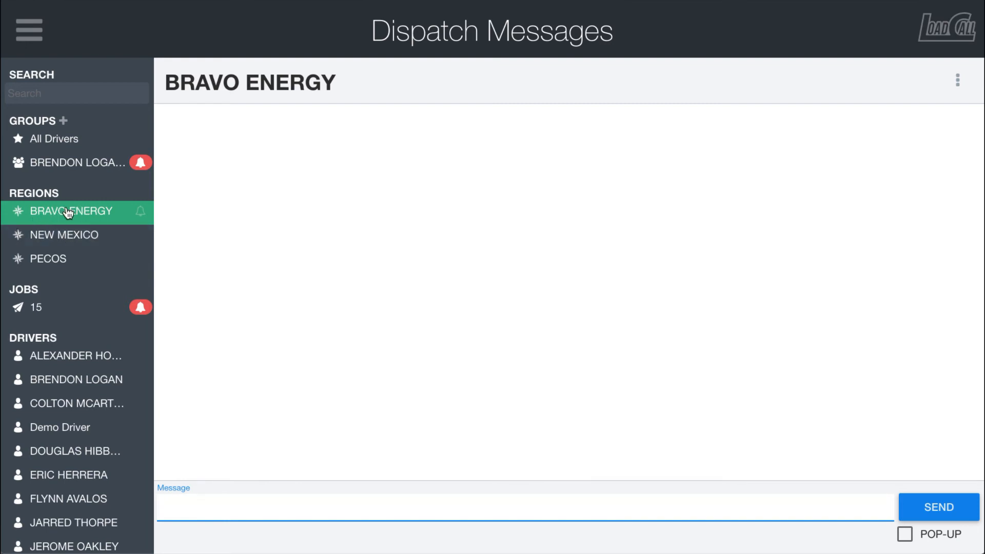
left_click(65, 234)
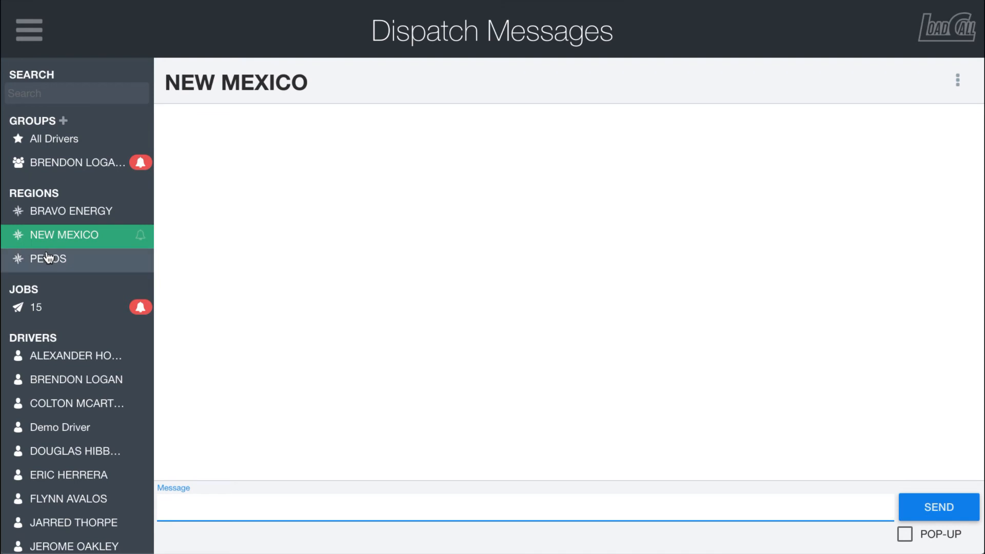
left_click(48, 258)
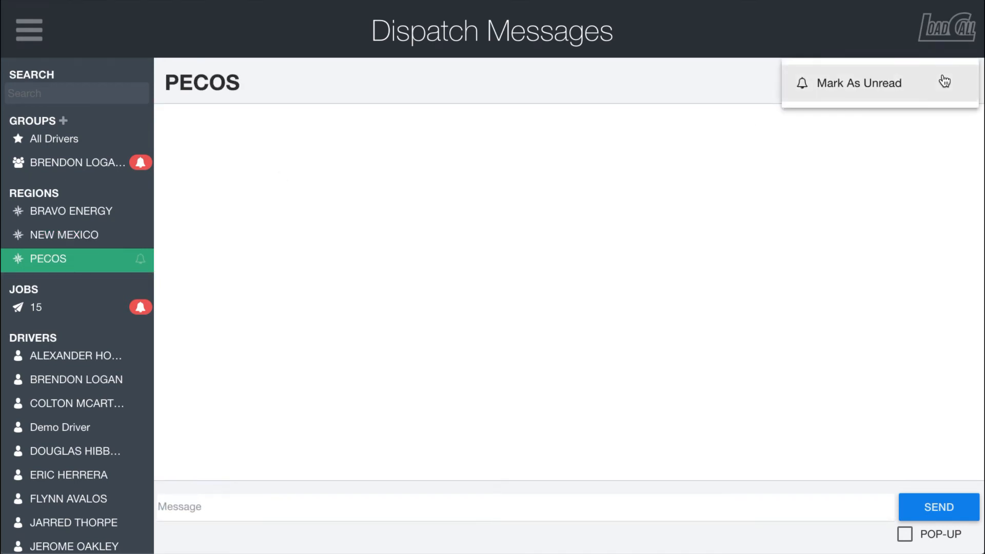
mouse_move(849, 93)
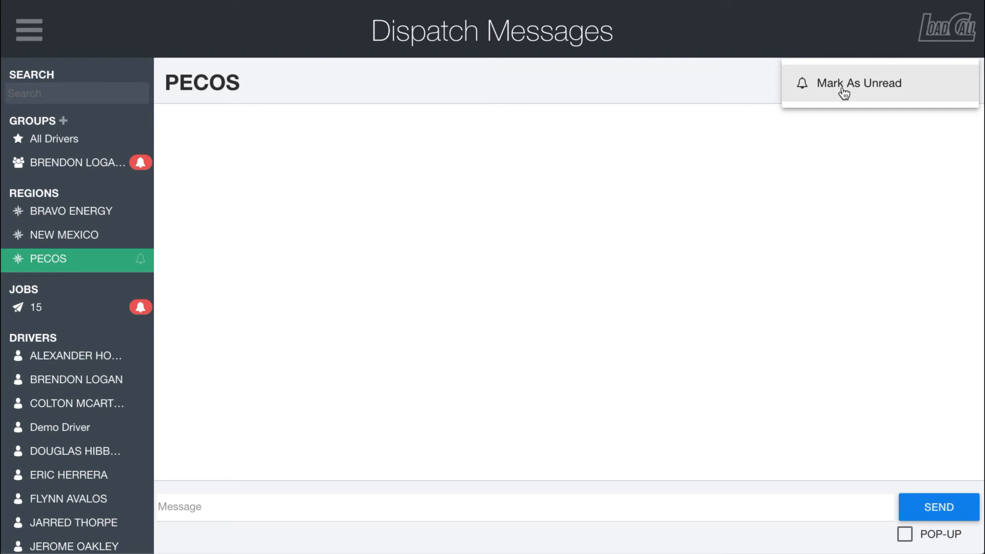
mouse_move(815, 87)
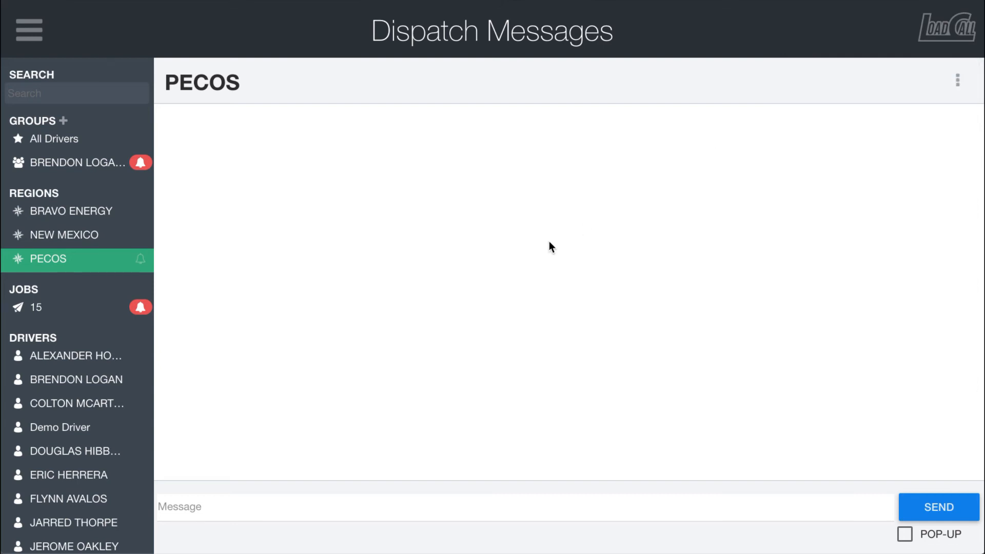
mouse_move(104, 220)
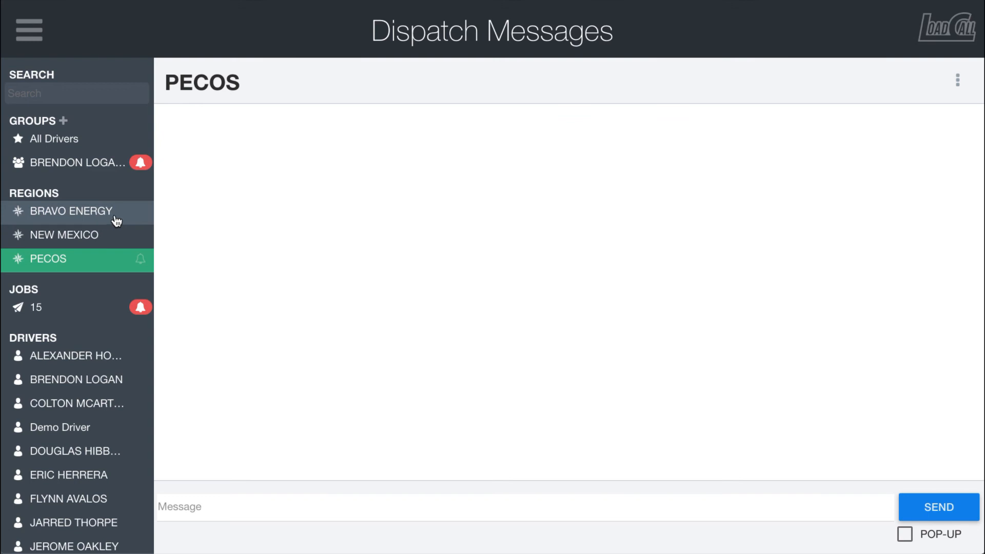
mouse_move(125, 264)
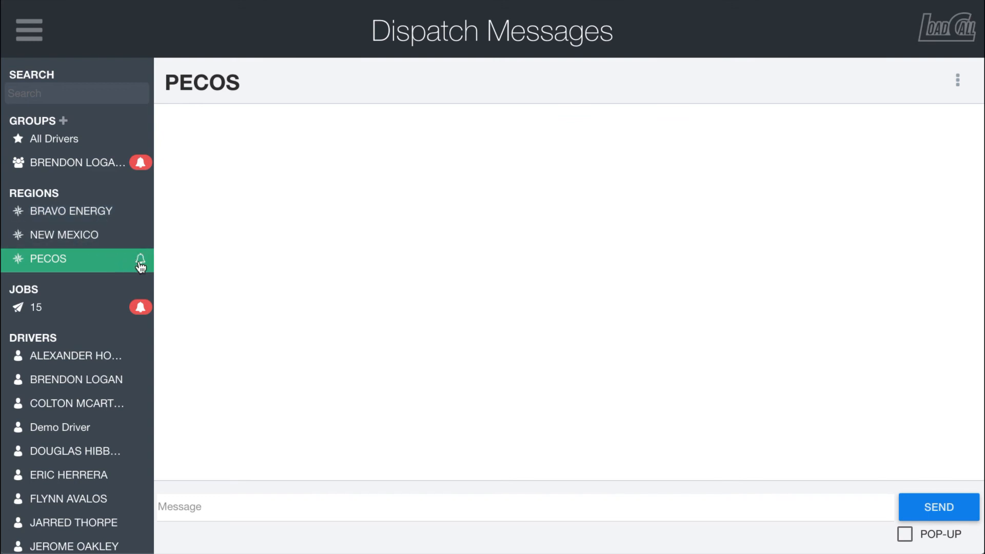
left_click(140, 260)
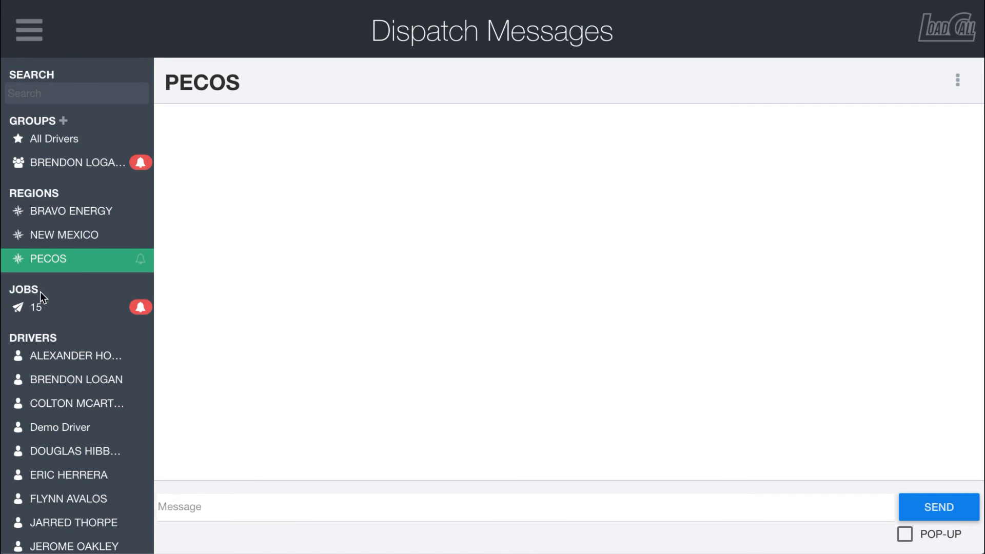
mouse_move(44, 308)
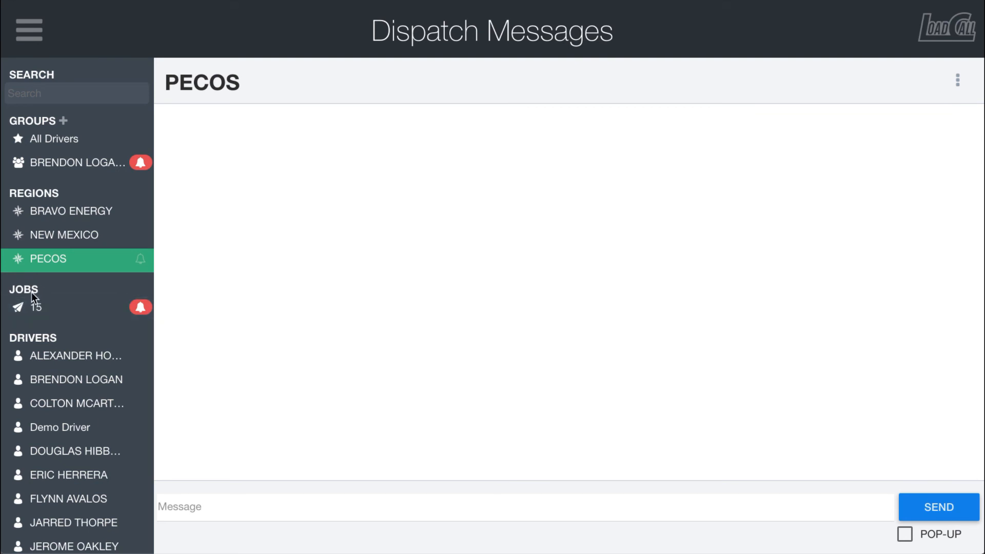
mouse_move(38, 308)
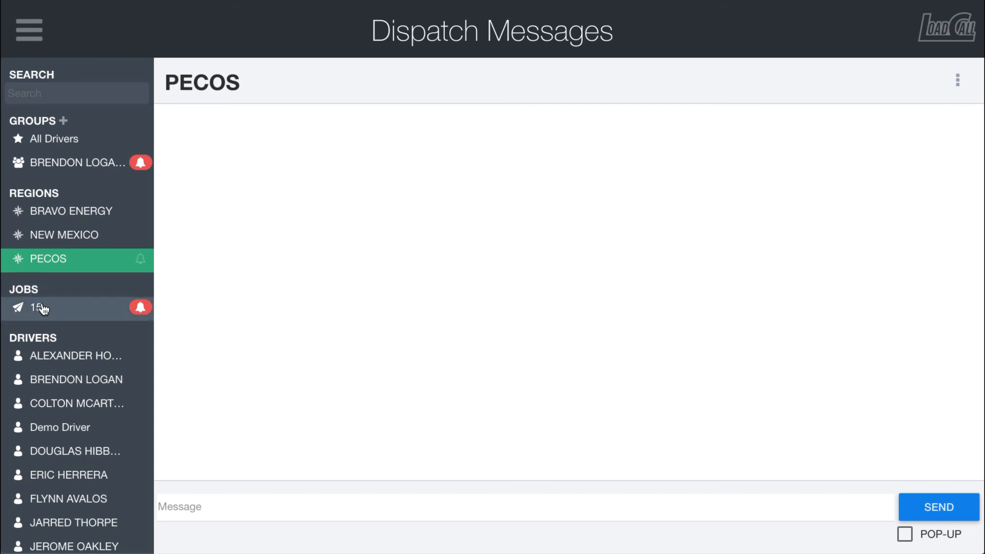
mouse_move(64, 307)
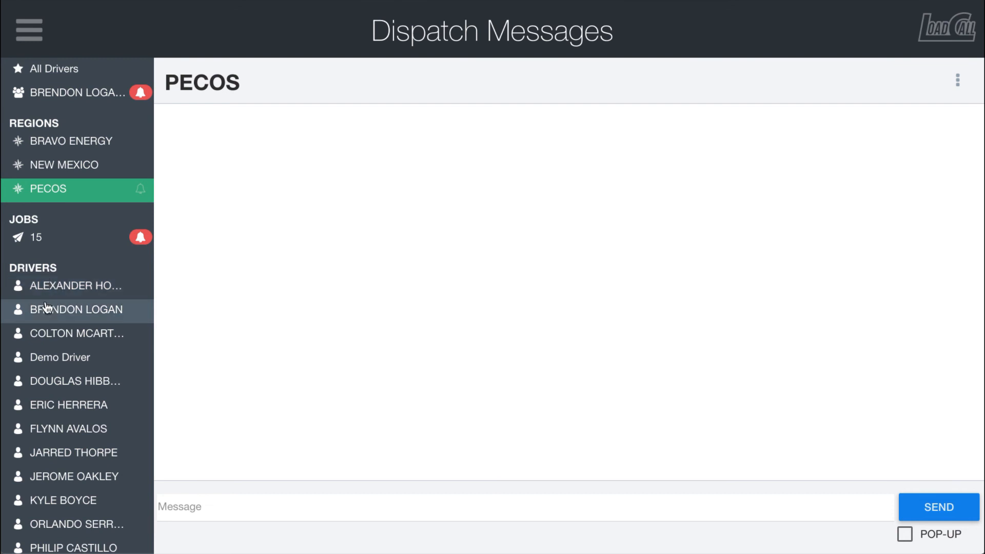
left_click(77, 309)
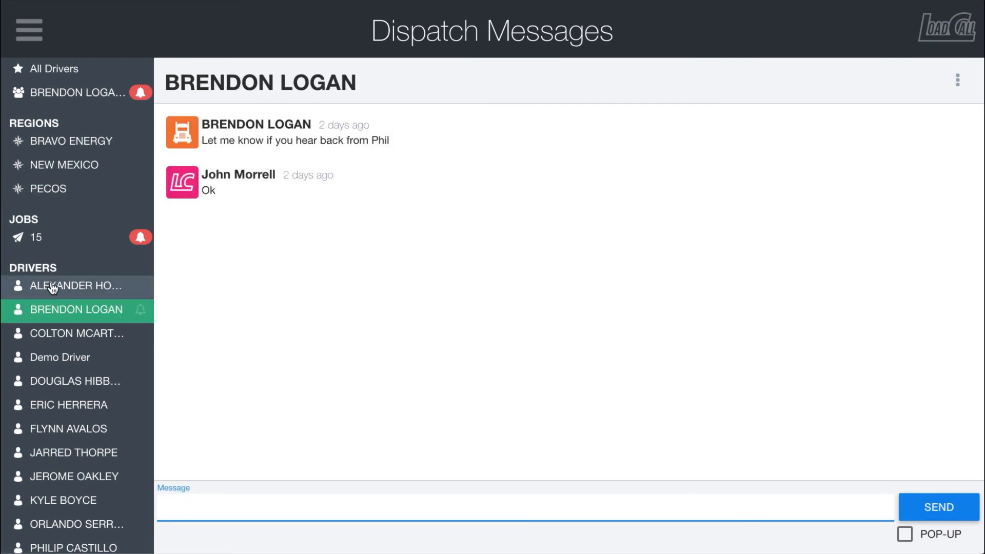
left_click(957, 81)
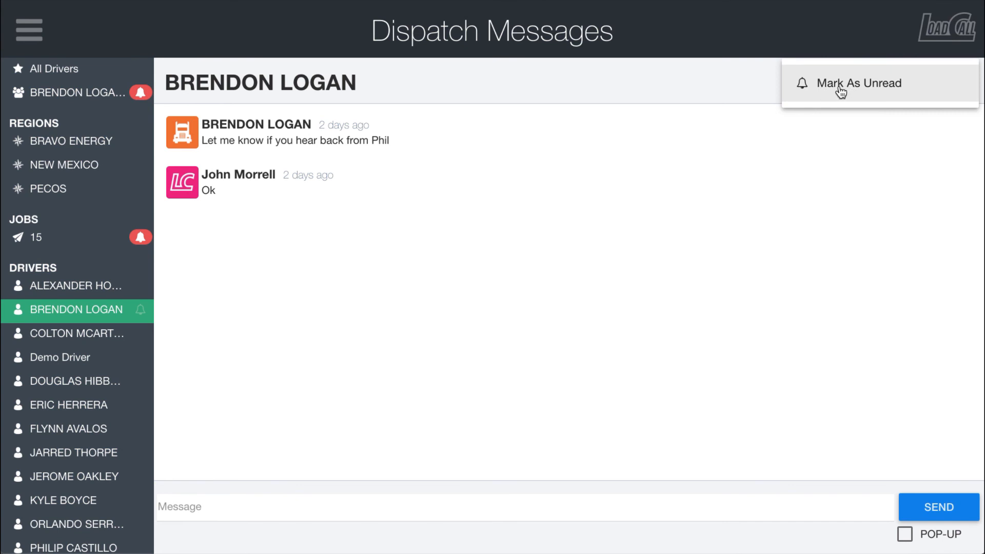
left_click(859, 83)
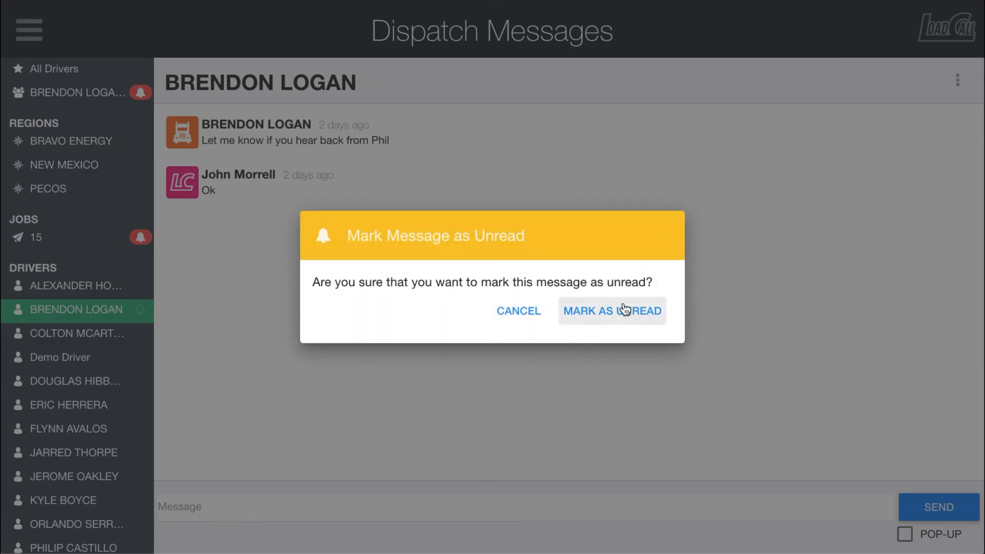
left_click(611, 310)
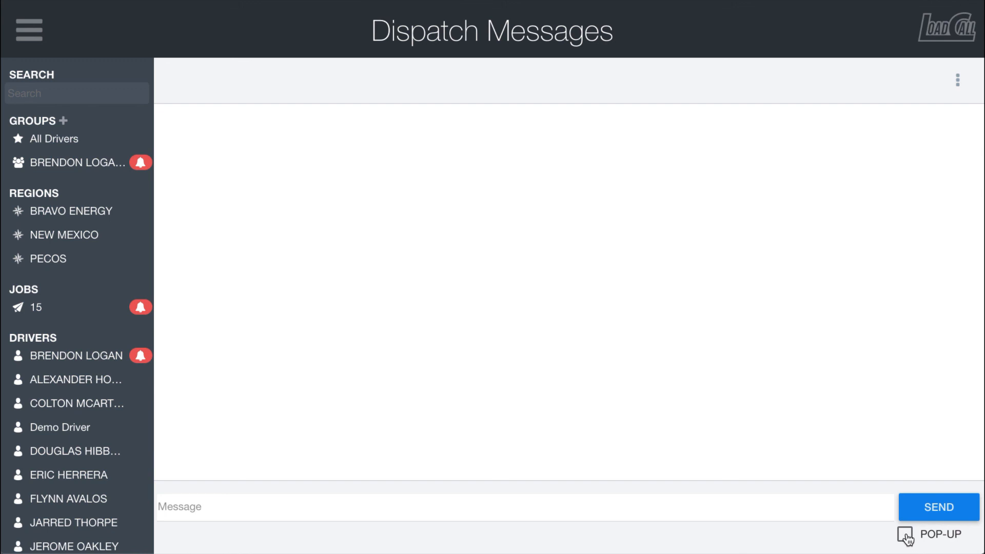
mouse_move(904, 535)
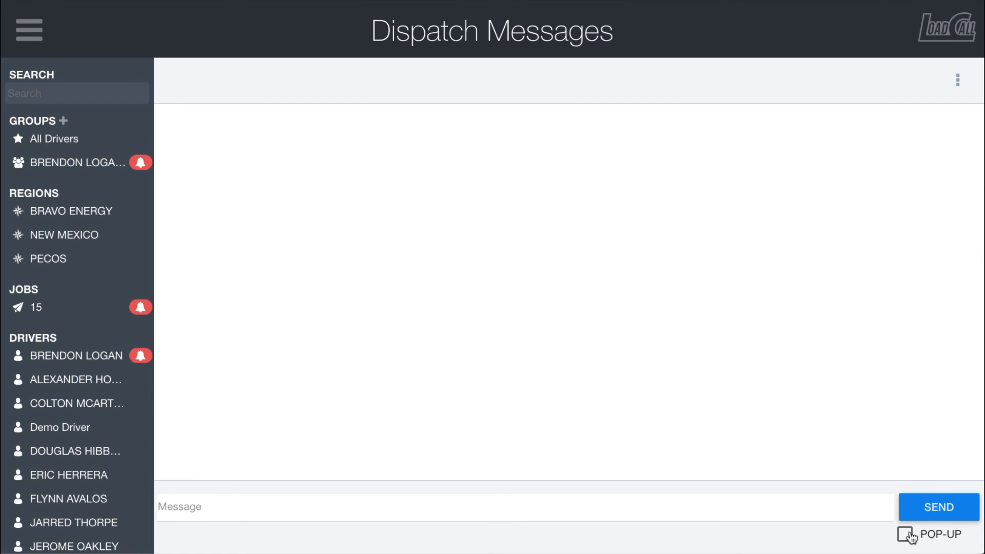
left_click(903, 534)
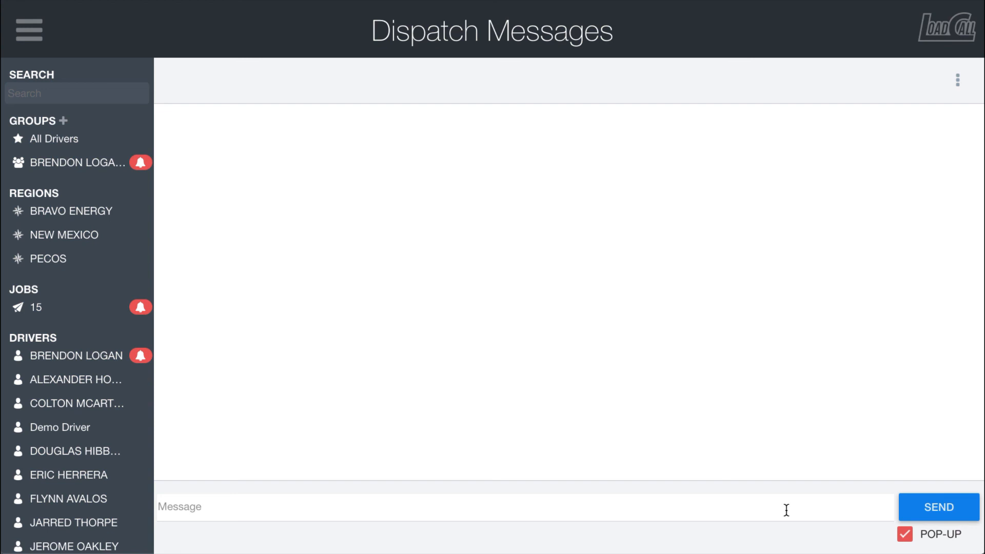
mouse_move(70, 351)
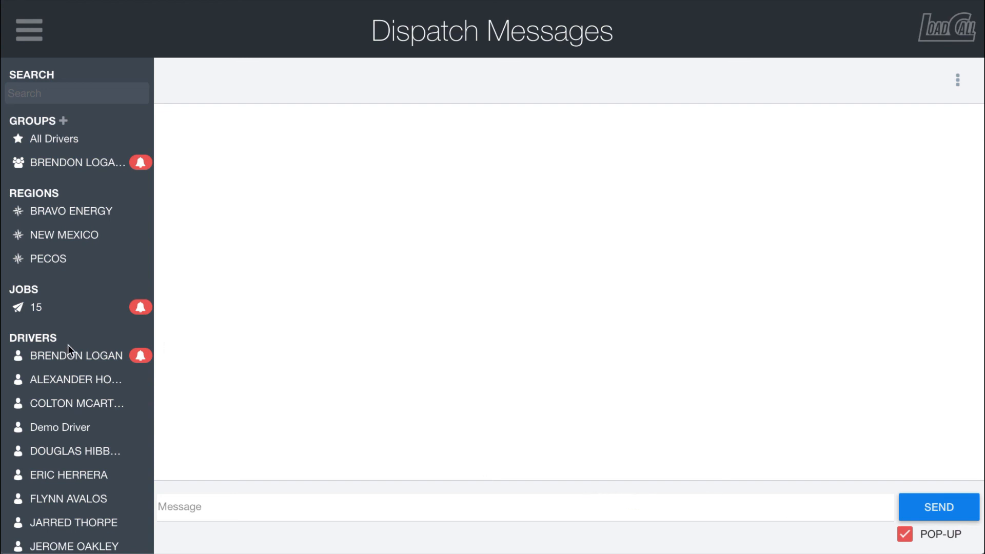
left_click(78, 355)
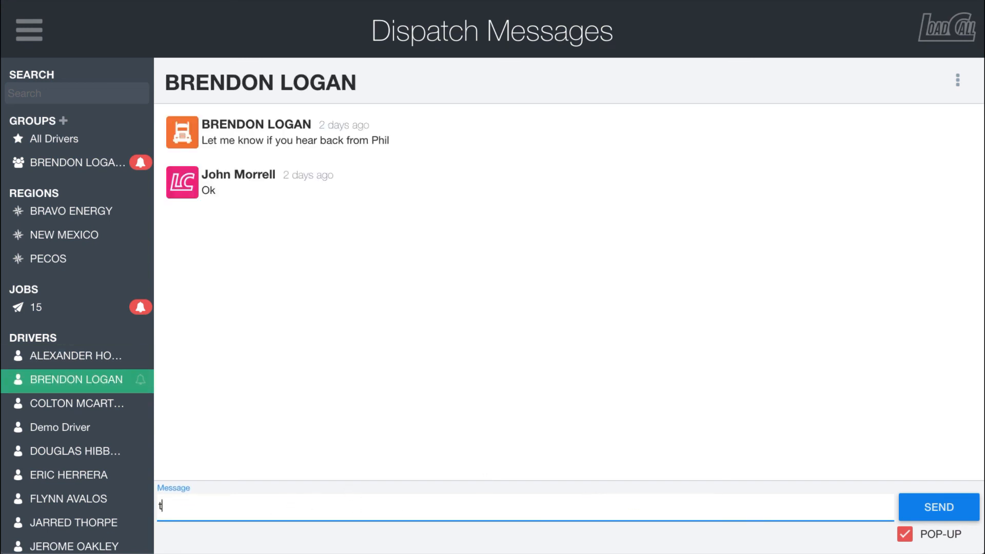
type("est")
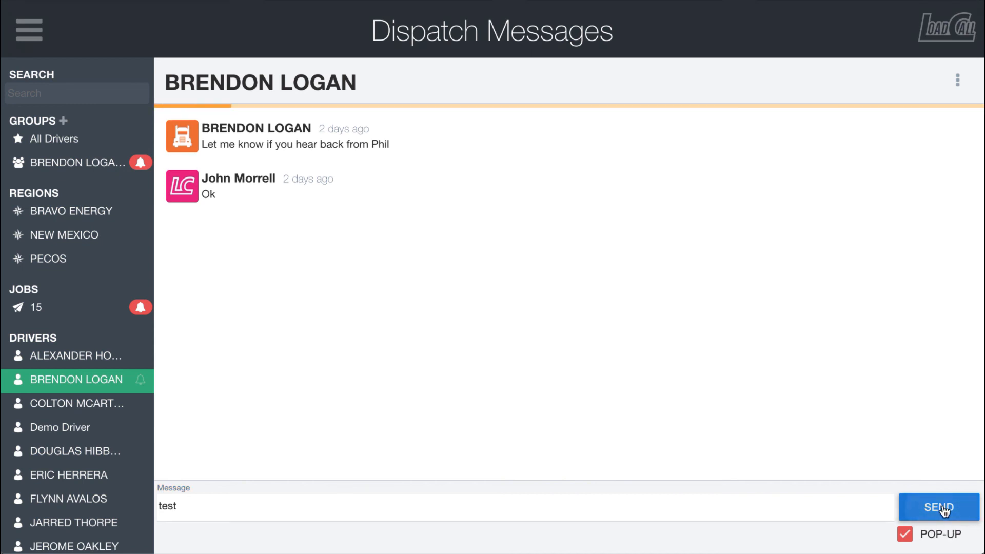
left_click(937, 507)
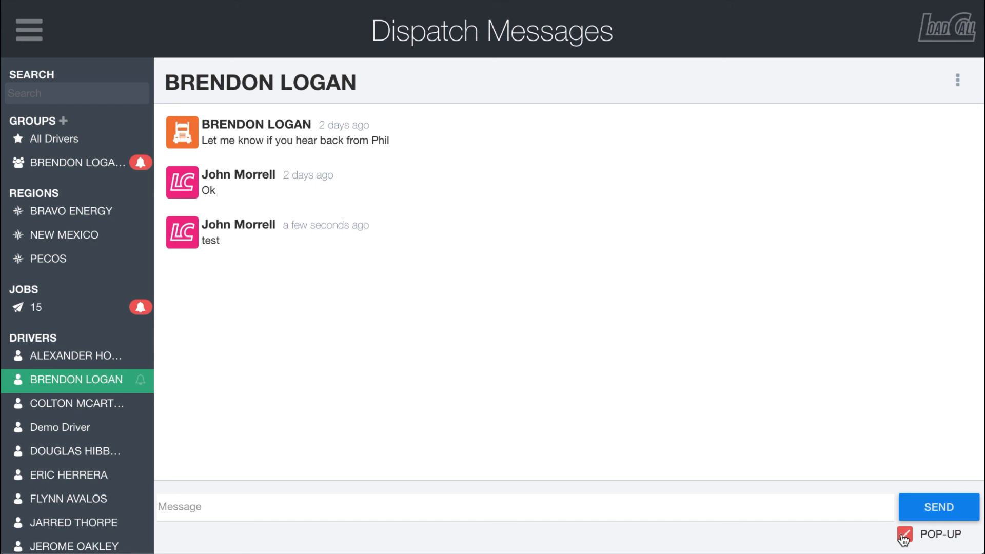
left_click(904, 534)
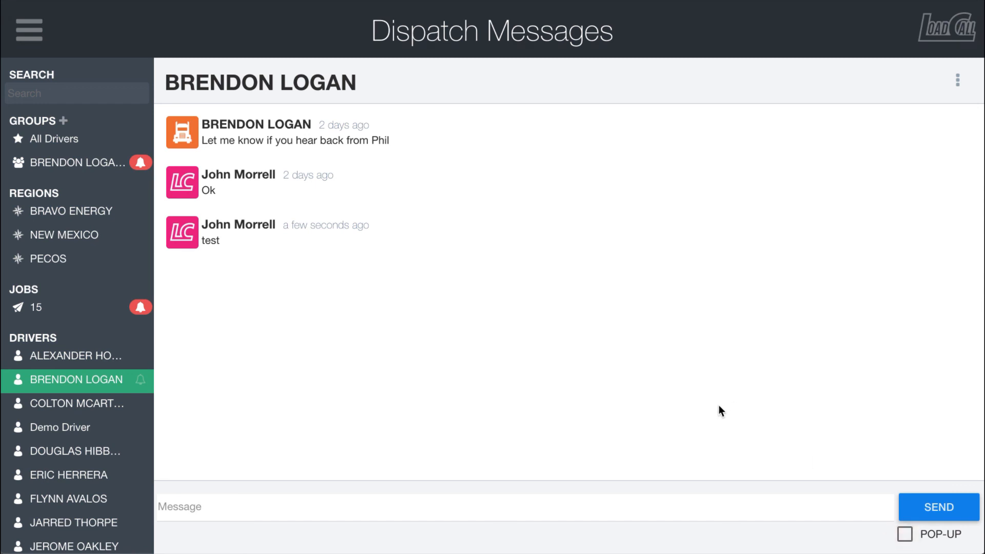
mouse_move(908, 535)
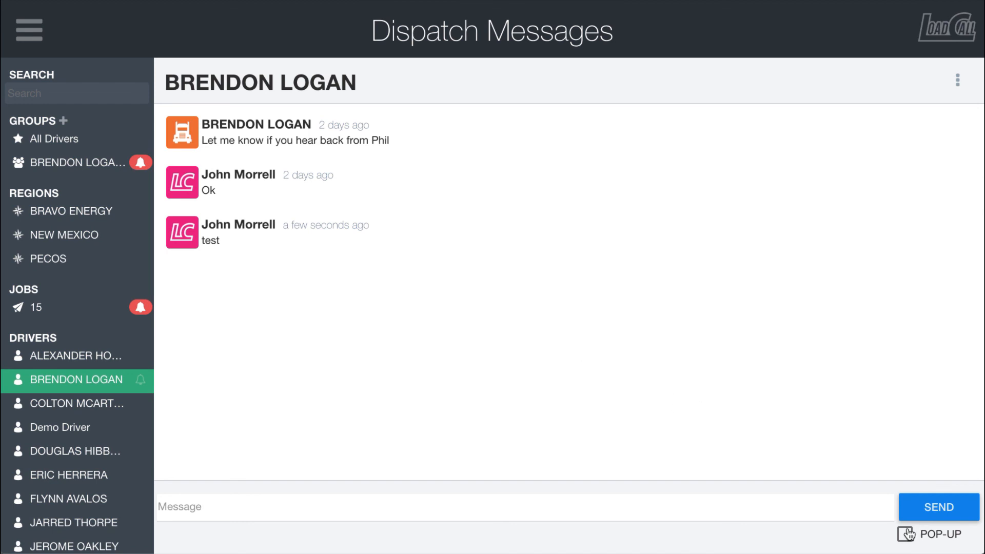